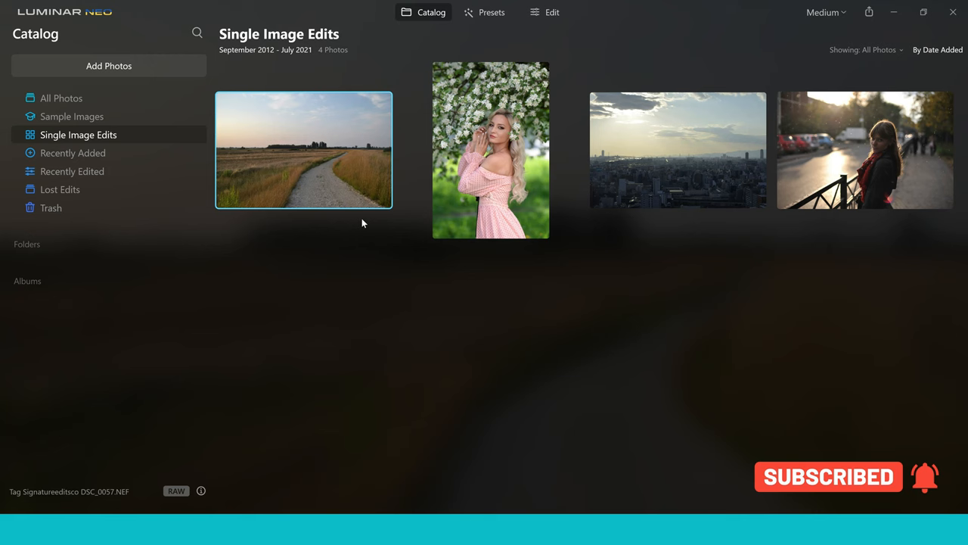
{"action": "mouse_move", "coordinate": [320, 143]}
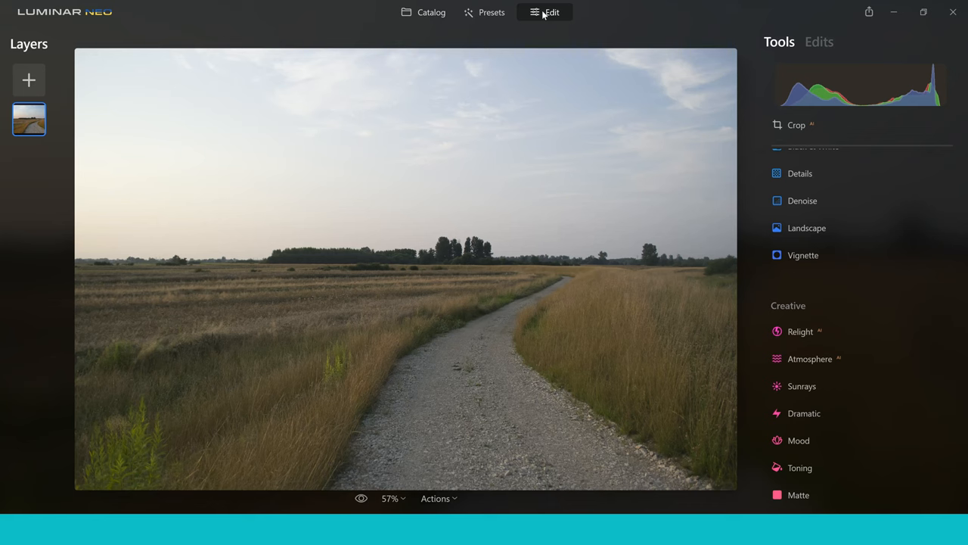
{"action": "mouse_move", "coordinate": [943, 345]}
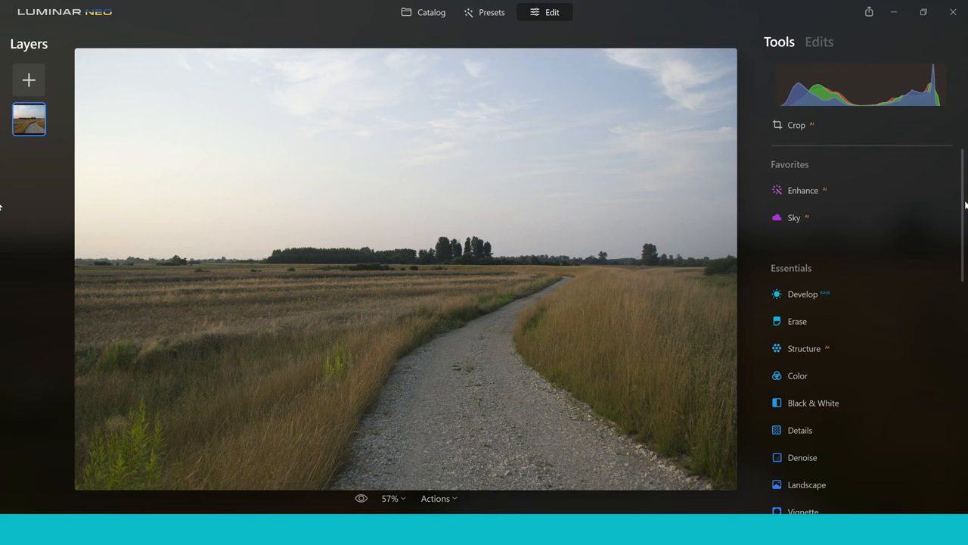
{"action": "mouse_move", "coordinate": [963, 196]}
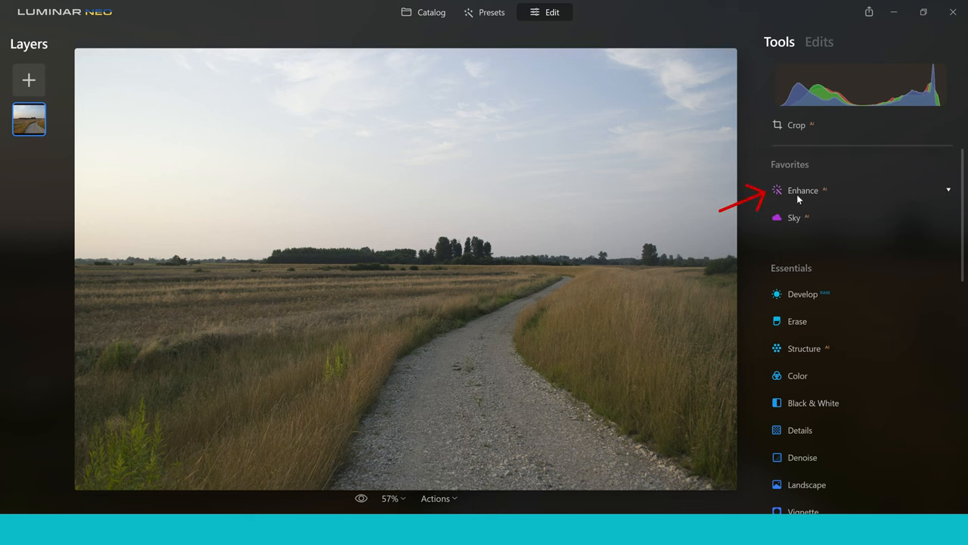
{"action": "left_click", "coordinate": [802, 191]}
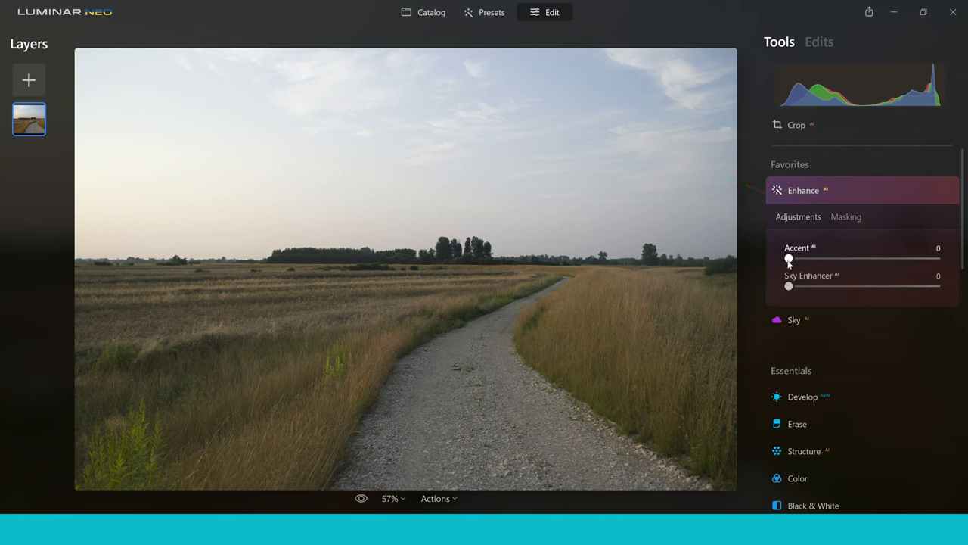
{"action": "left_click_drag", "start_coordinate": [790, 258], "coordinate": [868, 259]}
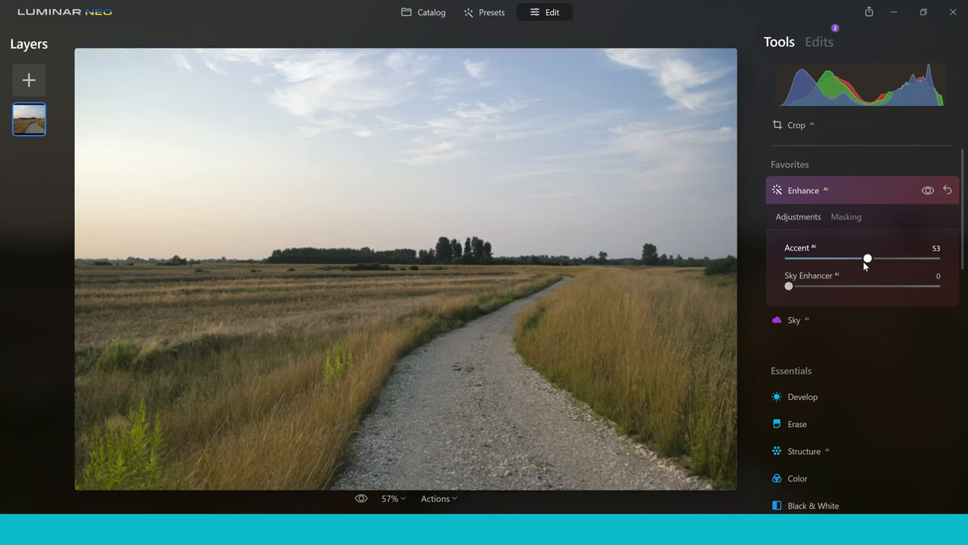
{"action": "left_click_drag", "start_coordinate": [869, 257], "coordinate": [870, 257]}
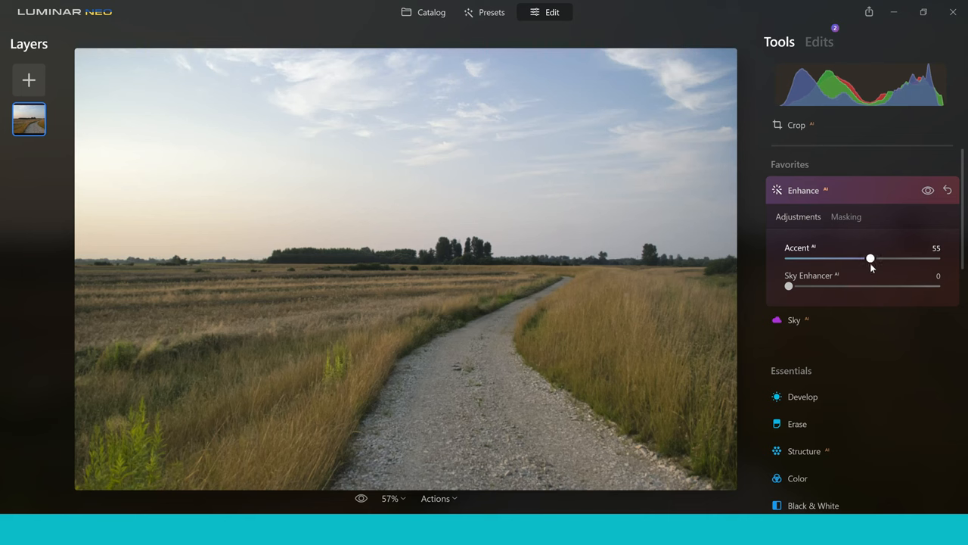
{"action": "left_click_drag", "start_coordinate": [870, 258], "coordinate": [872, 257]}
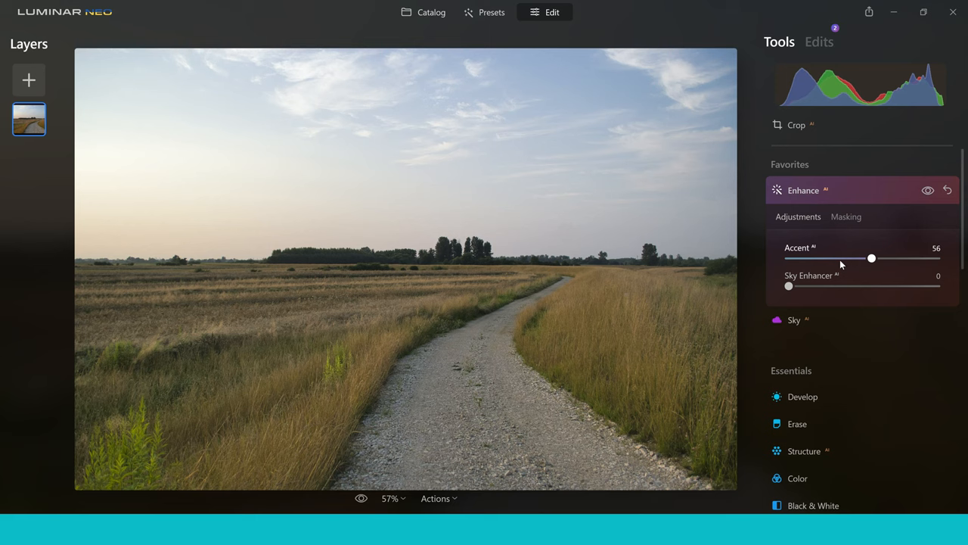
{"action": "left_click_drag", "start_coordinate": [872, 258], "coordinate": [833, 257]}
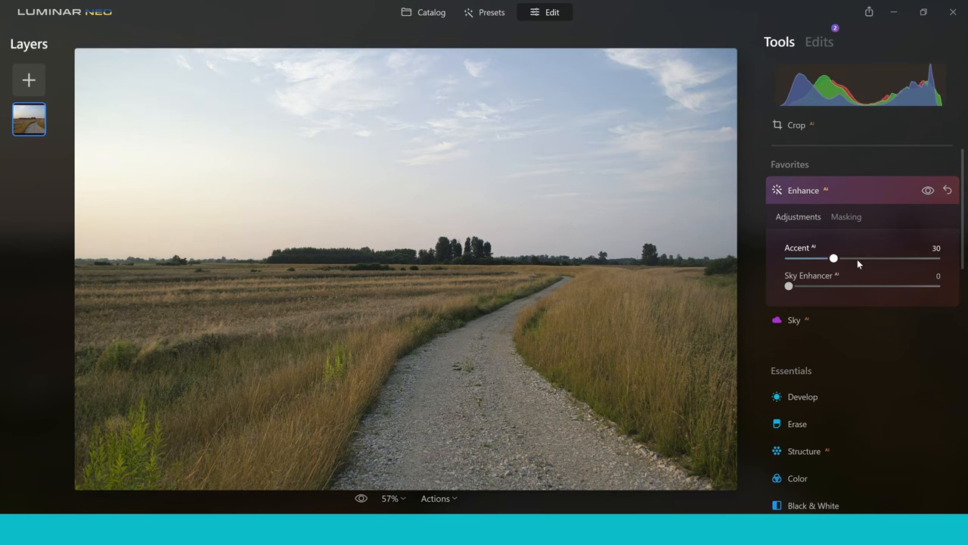
{"action": "left_click_drag", "start_coordinate": [834, 257], "coordinate": [876, 257]}
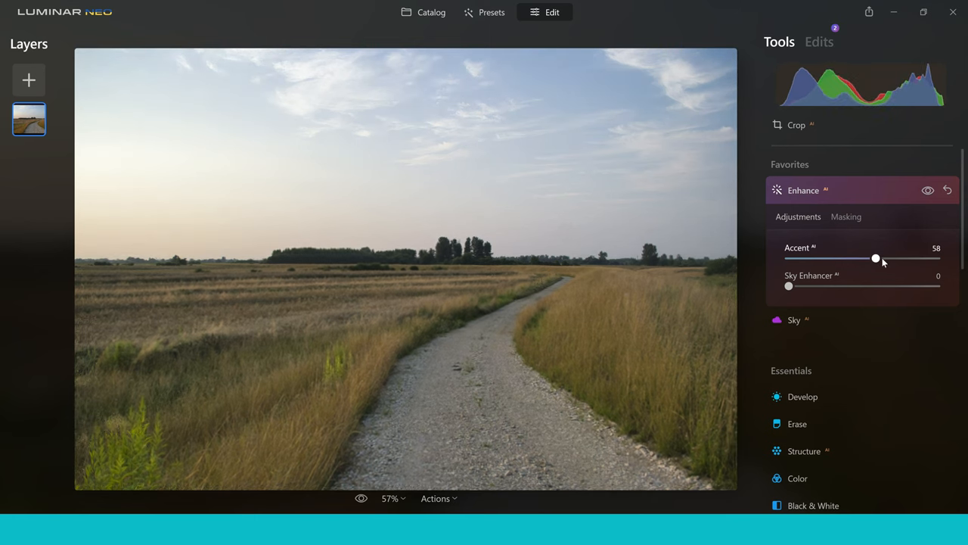
{"action": "left_click_drag", "start_coordinate": [876, 257], "coordinate": [879, 258]}
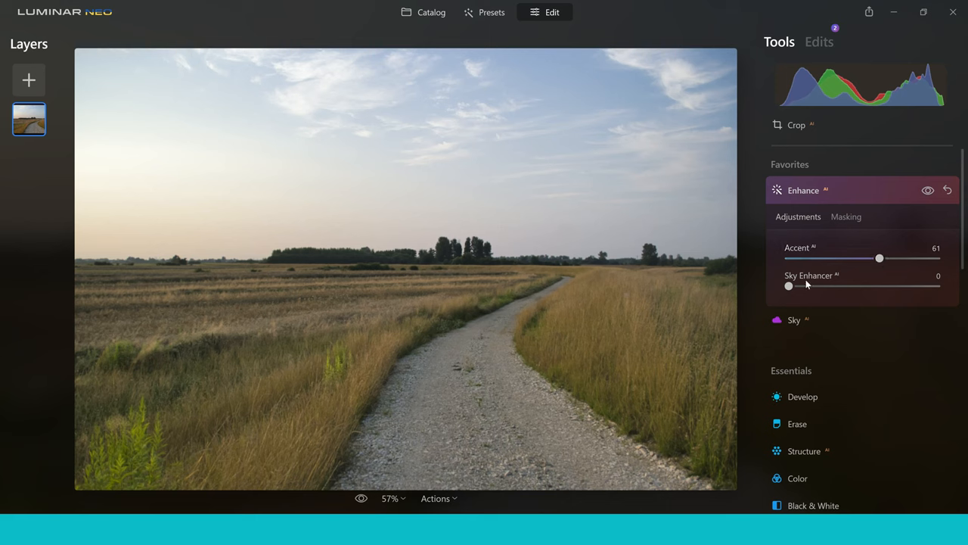
{"action": "left_click_drag", "start_coordinate": [790, 286], "coordinate": [811, 286]}
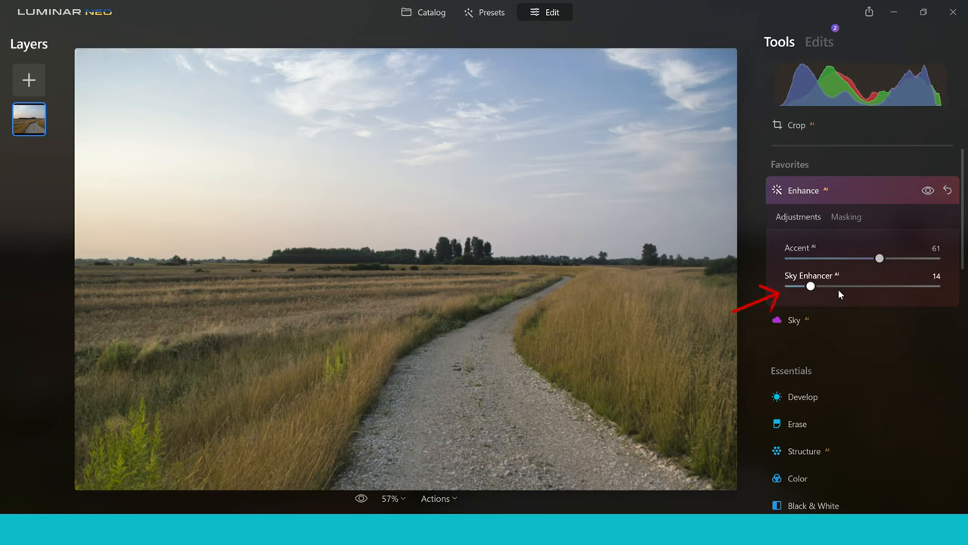
{"action": "left_click_drag", "start_coordinate": [811, 285], "coordinate": [835, 286]}
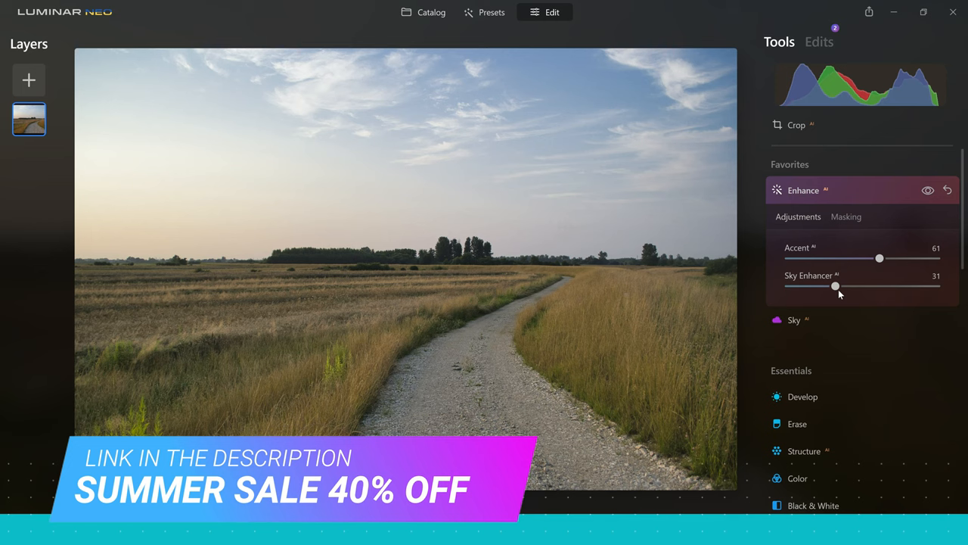
{"action": "mouse_move", "coordinate": [810, 199]}
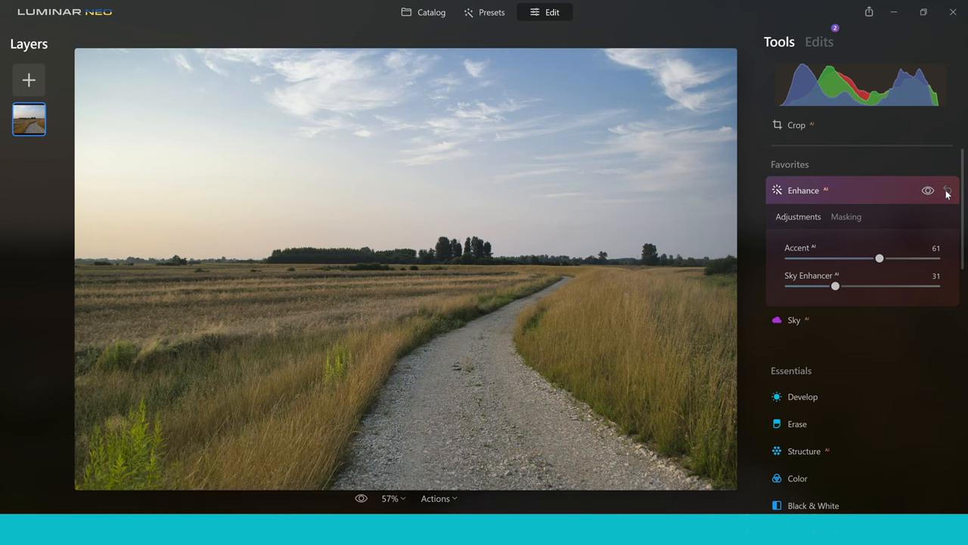
{"action": "left_click", "coordinate": [947, 191]}
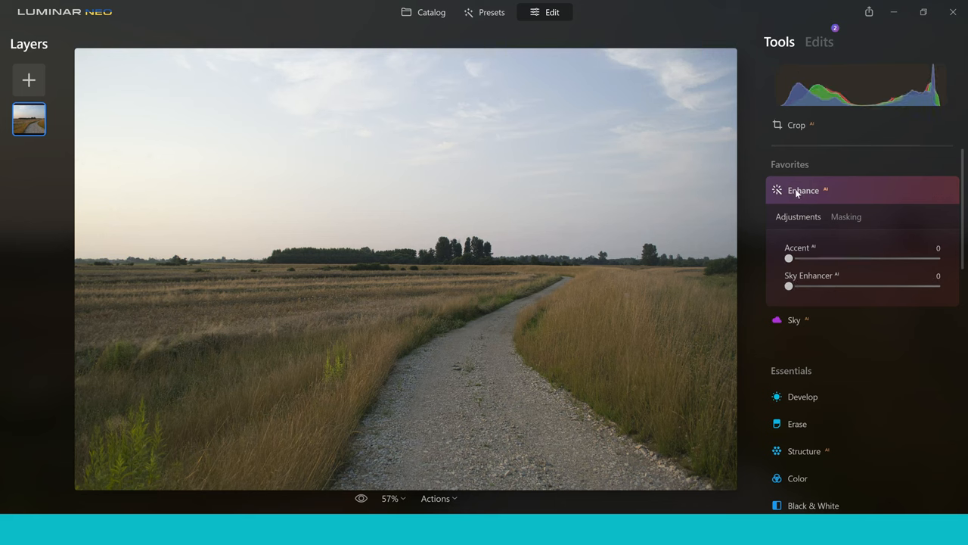
{"action": "left_click", "coordinate": [802, 191]}
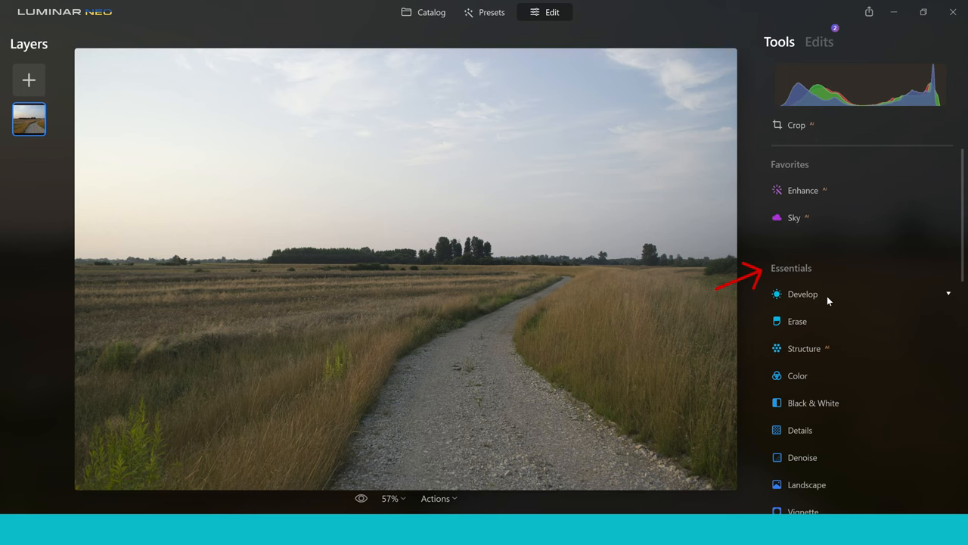
- In Develop, set Smart Contrast 21, Shadows 49 and Highlights -17 on the field path photo
{"action": "left_click", "coordinate": [802, 293]}
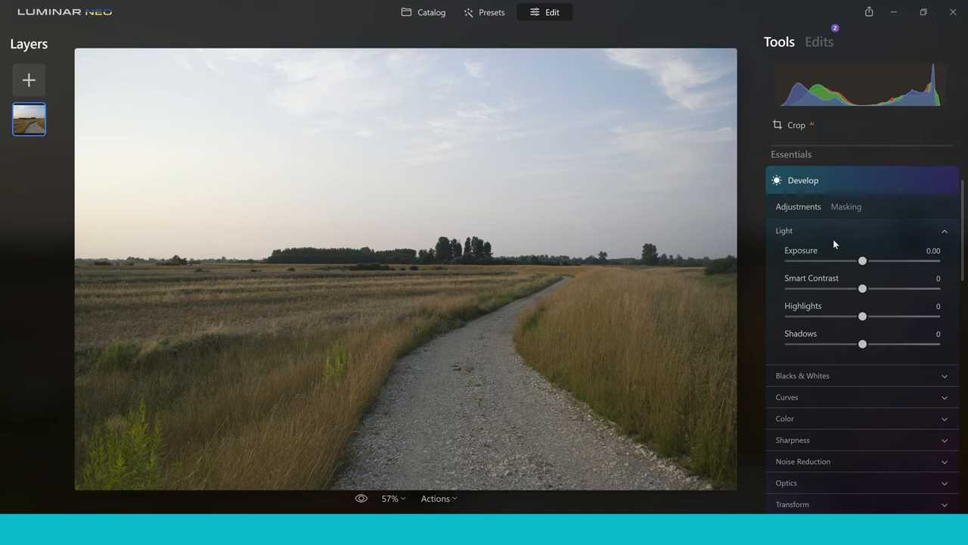
{"action": "left_click_drag", "start_coordinate": [862, 289], "coordinate": [878, 289]}
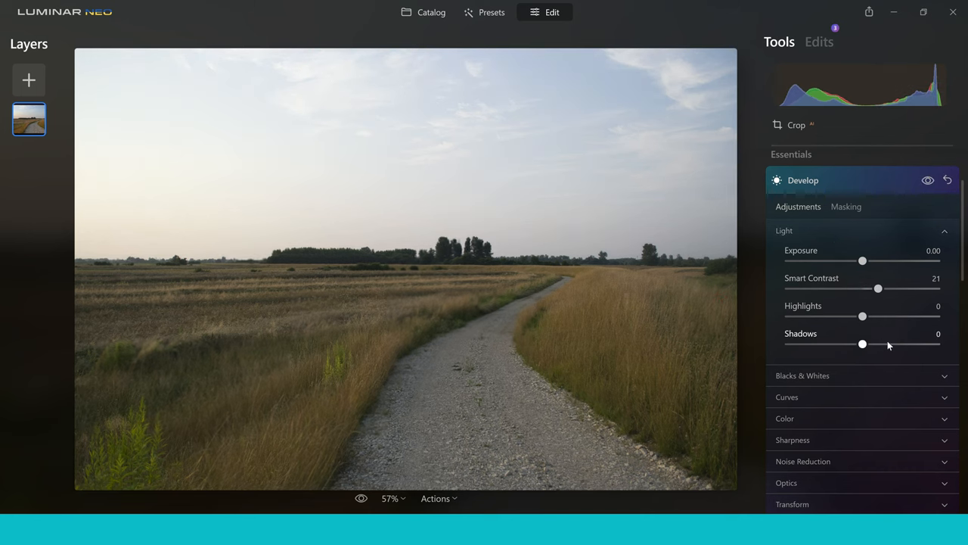
{"action": "left_click_drag", "start_coordinate": [862, 345], "coordinate": [899, 345]}
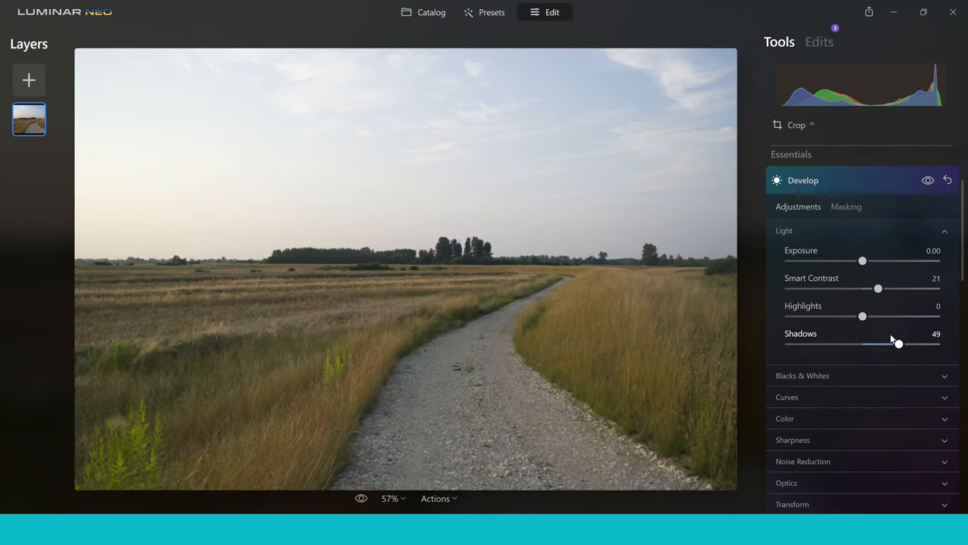
{"action": "left_click_drag", "start_coordinate": [863, 316], "coordinate": [850, 316]}
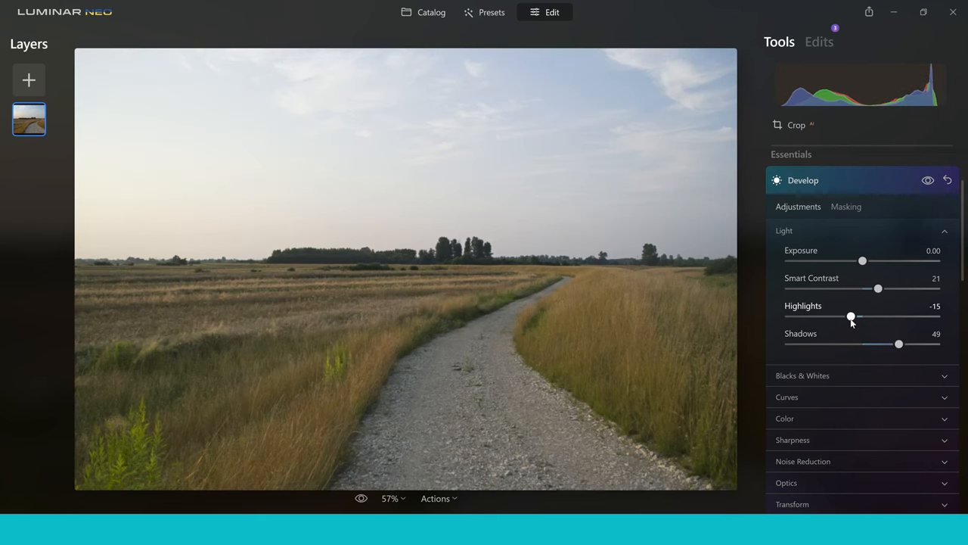
{"action": "left_click_drag", "start_coordinate": [854, 318], "coordinate": [848, 318]}
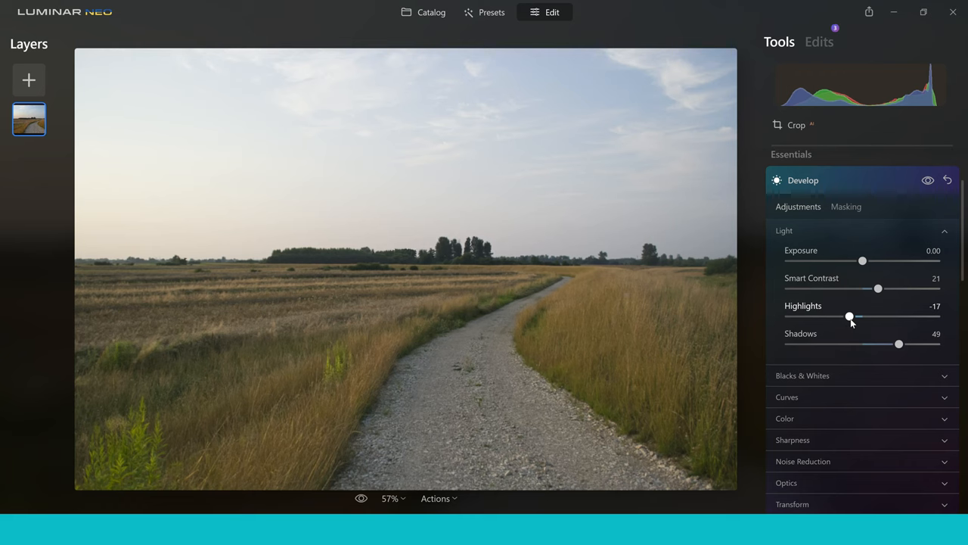
{"action": "scroll", "scroll_direction": "down", "scroll_amount": 3}
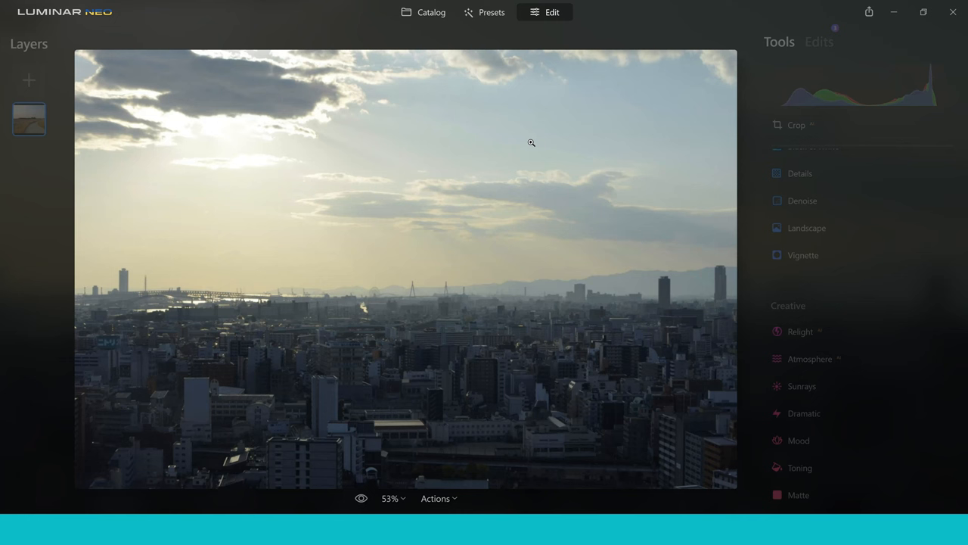
{"action": "mouse_move", "coordinate": [3, 197]}
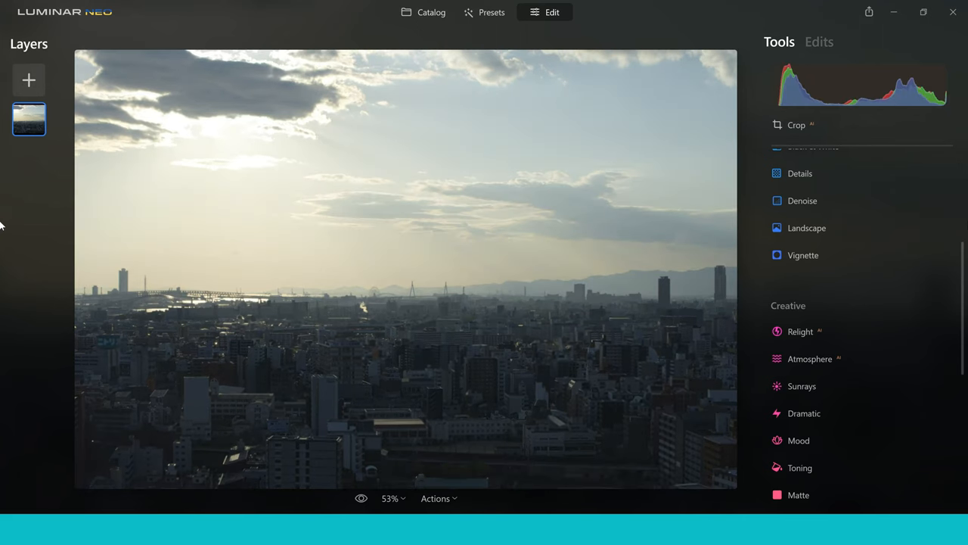
{"action": "mouse_move", "coordinate": [964, 269]}
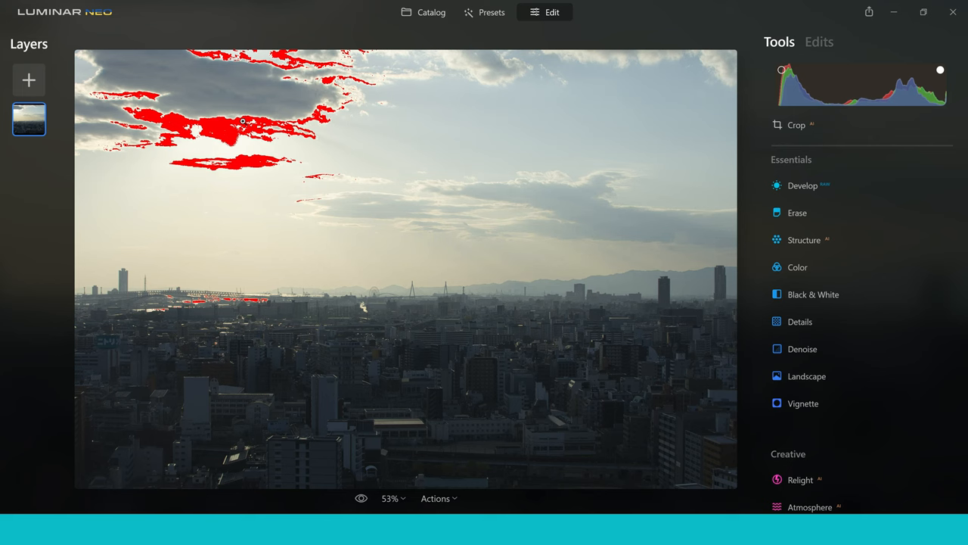
{"action": "mouse_move", "coordinate": [647, 239]}
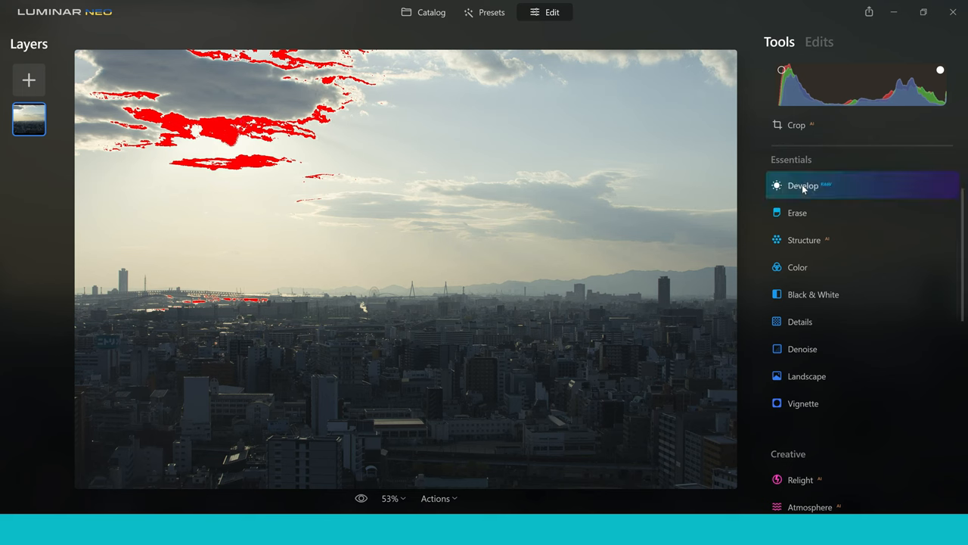
- In Develop, pull Highlights to -100 and lower Exposure to about -0.60 on the skyline
{"action": "left_click", "coordinate": [803, 185]}
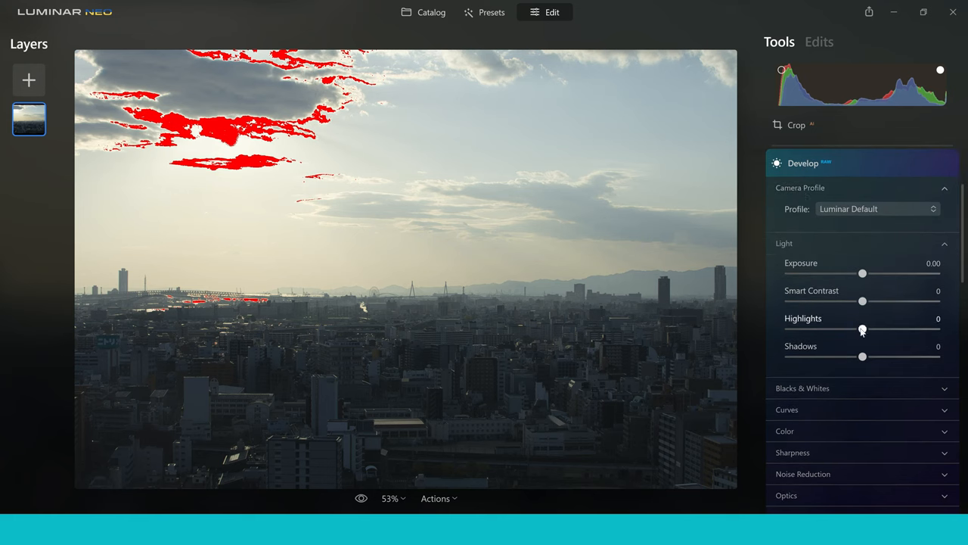
{"action": "left_click_drag", "start_coordinate": [862, 330], "coordinate": [838, 330]}
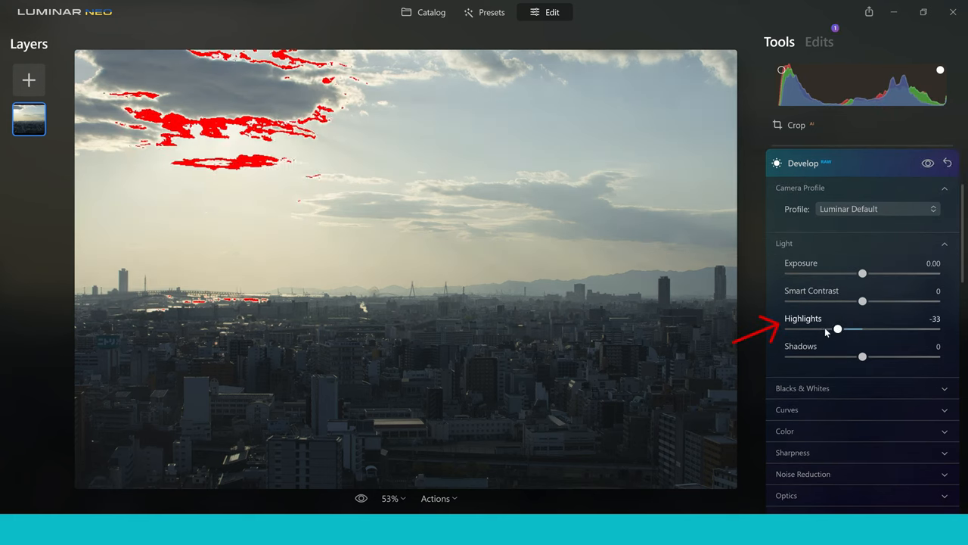
{"action": "left_click_drag", "start_coordinate": [838, 328], "coordinate": [817, 328]}
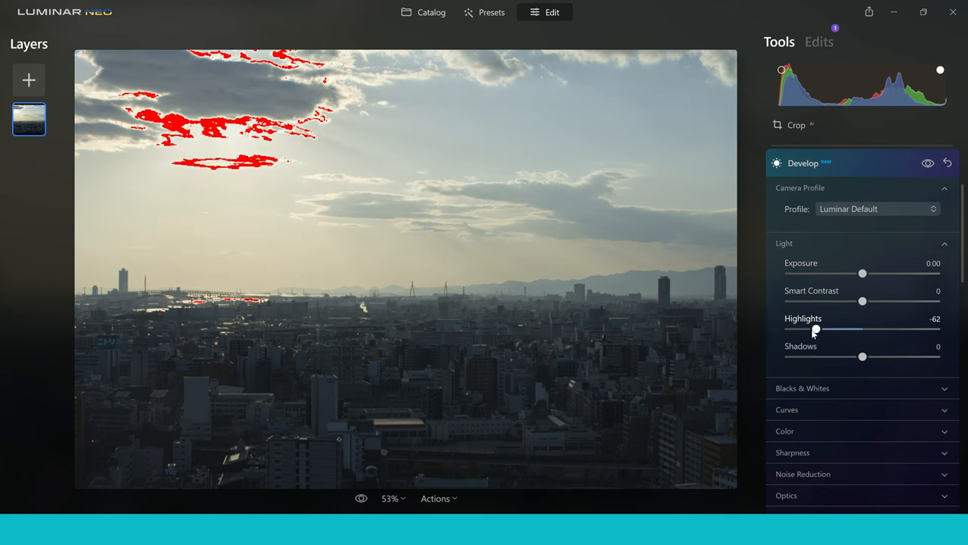
{"action": "left_click_drag", "start_coordinate": [817, 330], "coordinate": [790, 330]}
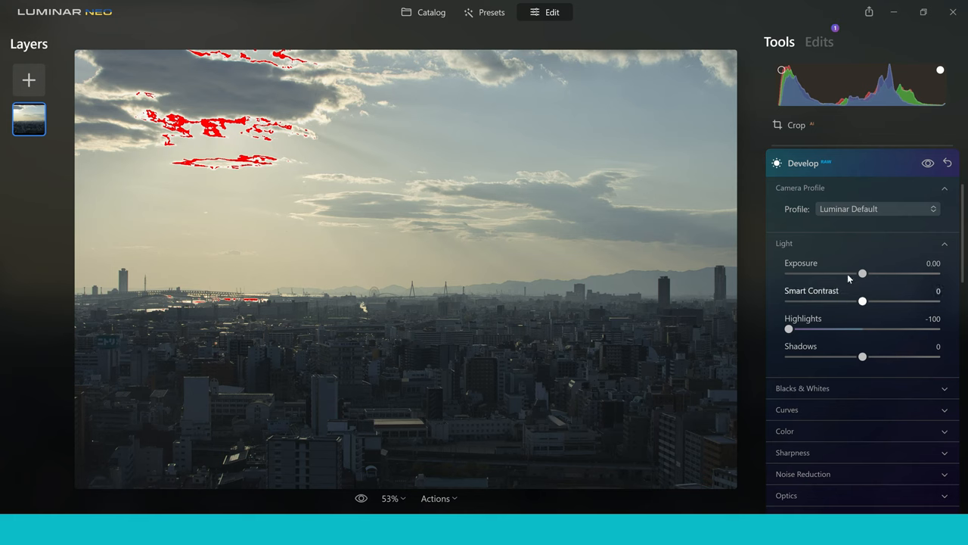
{"action": "left_click_drag", "start_coordinate": [862, 272], "coordinate": [857, 273]}
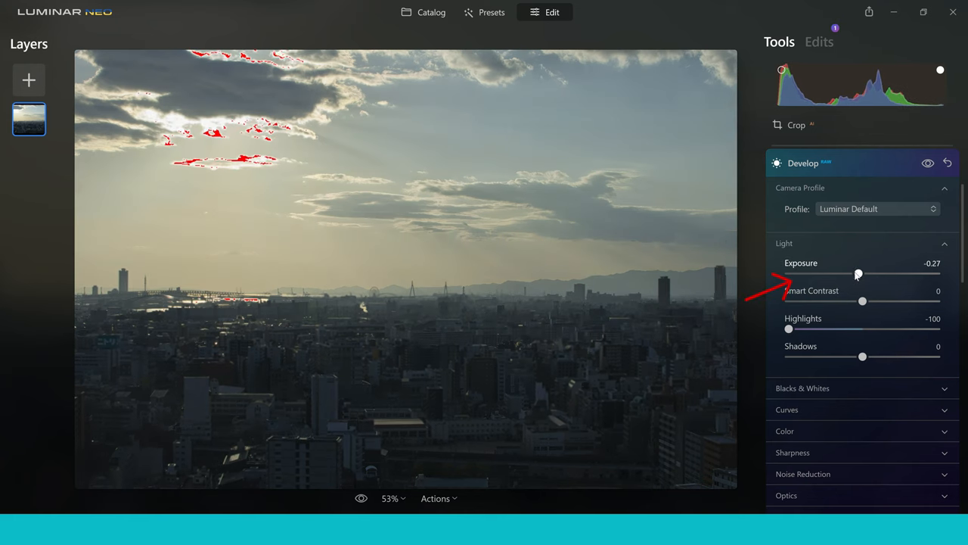
{"action": "left_click_drag", "start_coordinate": [860, 274], "coordinate": [856, 274]}
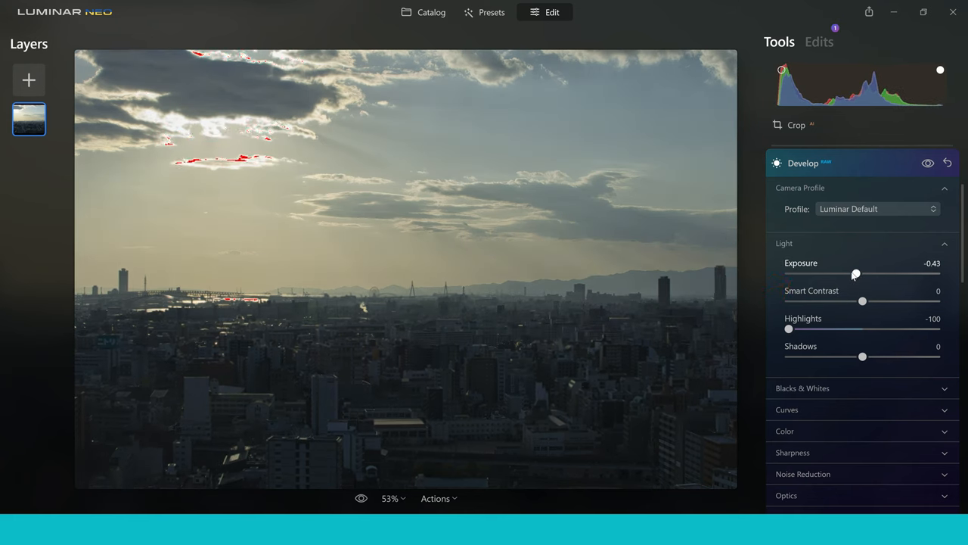
{"action": "left_click_drag", "start_coordinate": [856, 272], "coordinate": [853, 272]}
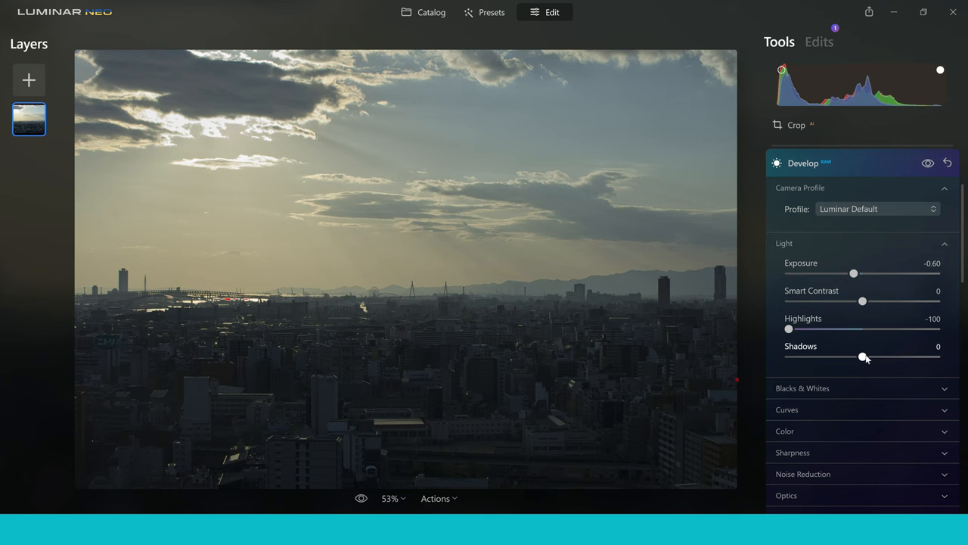
- Raise the city skyline's Shadows to 50
{"action": "left_click_drag", "start_coordinate": [862, 357], "coordinate": [881, 357]}
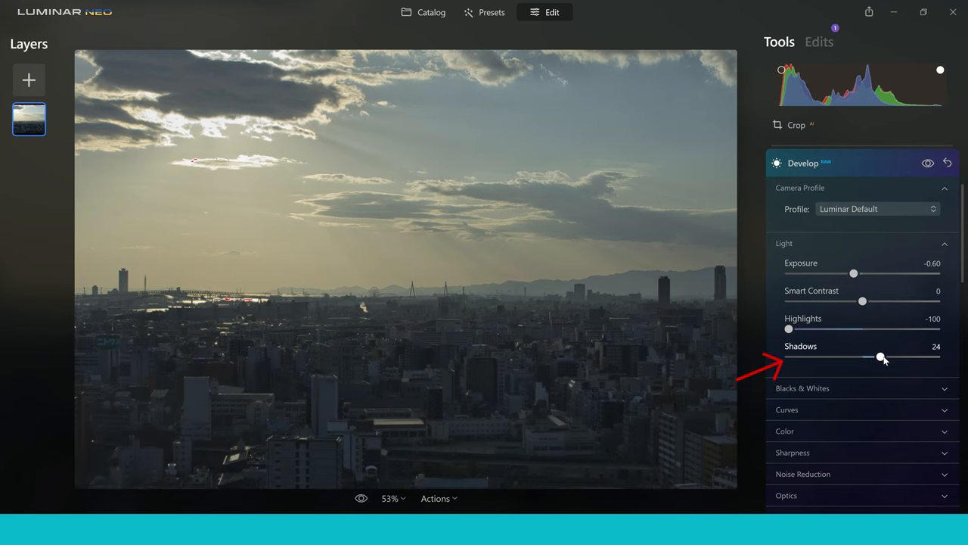
{"action": "left_click_drag", "start_coordinate": [881, 357], "coordinate": [886, 357]}
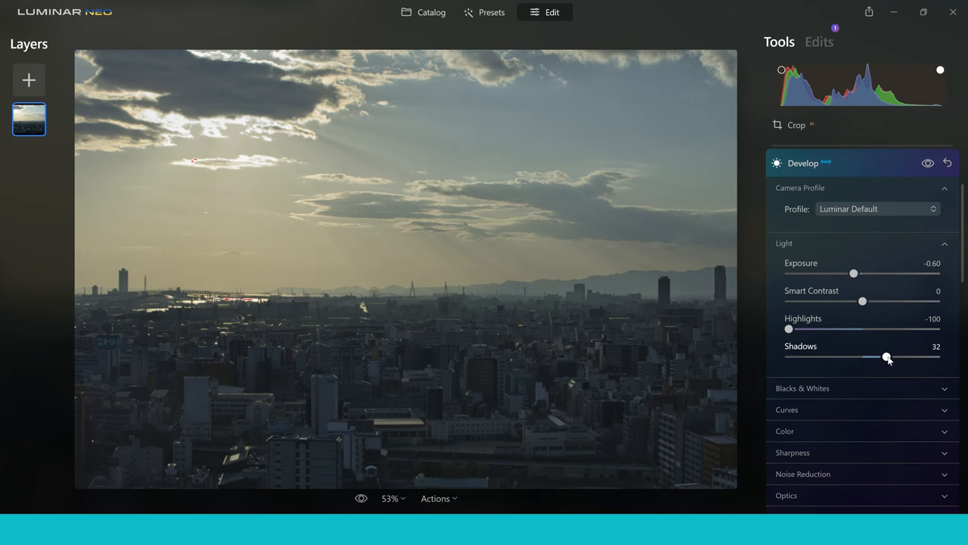
{"action": "left_click_drag", "start_coordinate": [888, 357], "coordinate": [895, 357]}
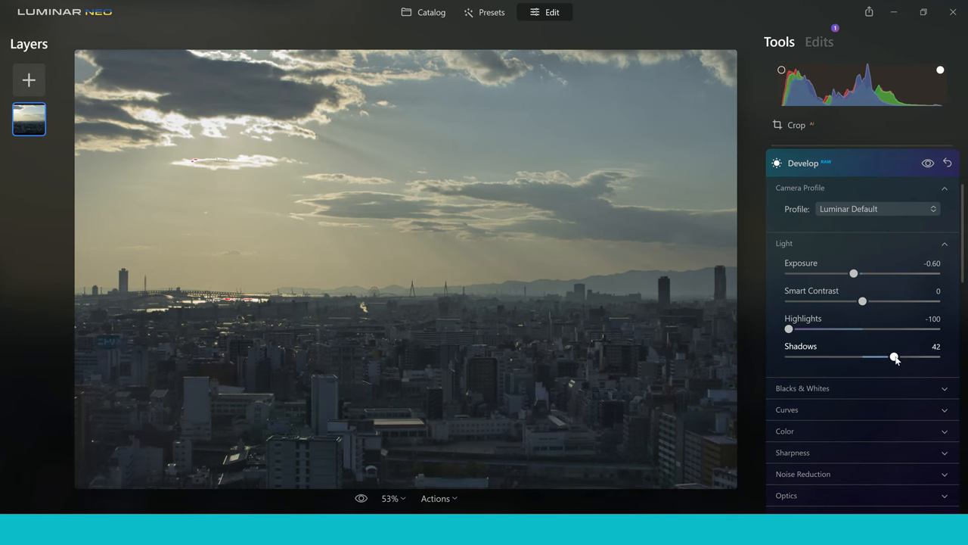
{"action": "left_click_drag", "start_coordinate": [896, 357], "coordinate": [900, 357]}
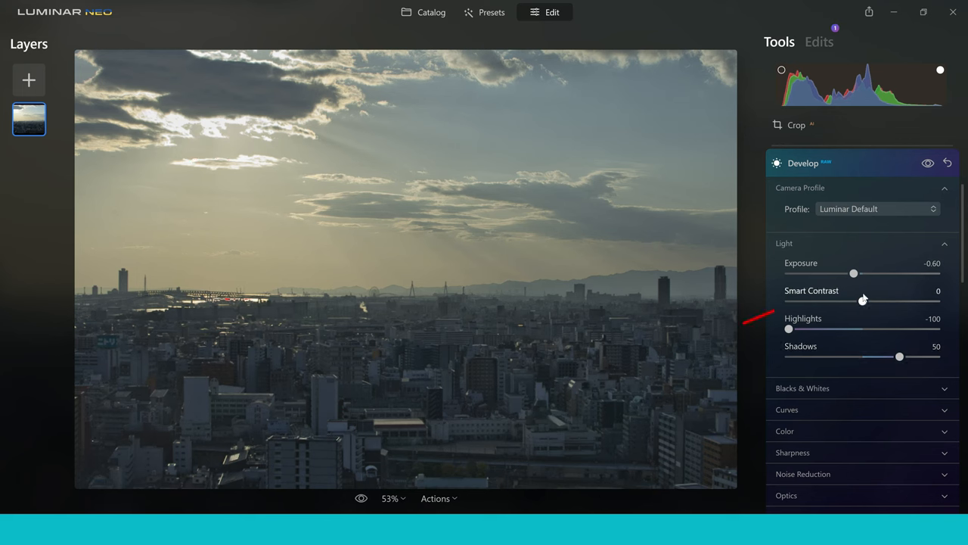
- Raise Smart Contrast to 28 and collapse the Develop panel
{"action": "left_click_drag", "start_coordinate": [862, 301], "coordinate": [869, 302]}
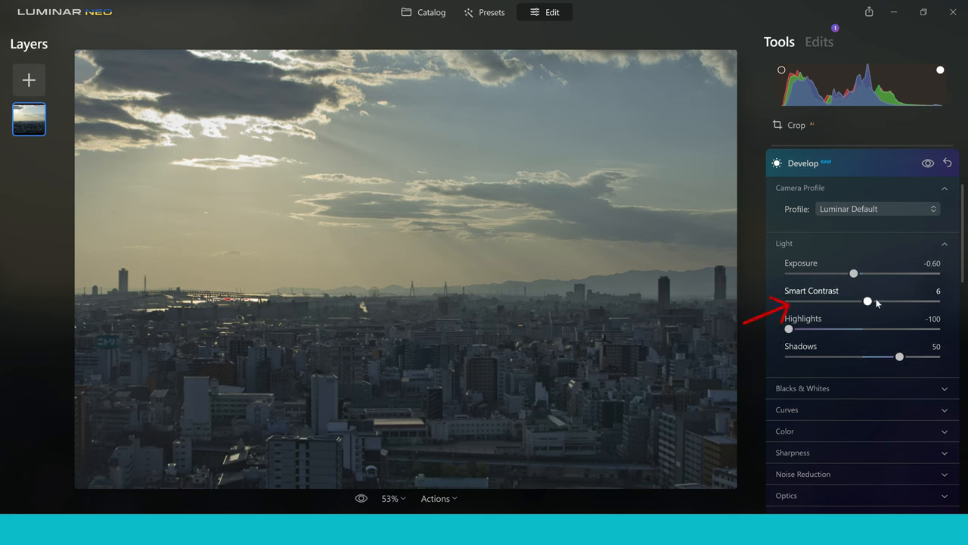
{"action": "left_click_drag", "start_coordinate": [869, 301], "coordinate": [878, 302]}
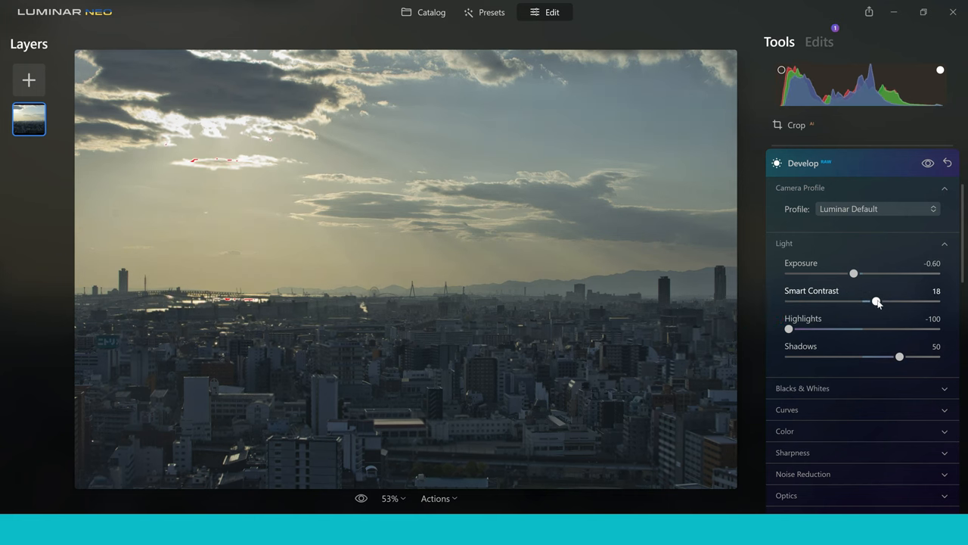
{"action": "left_click_drag", "start_coordinate": [877, 301], "coordinate": [883, 302]}
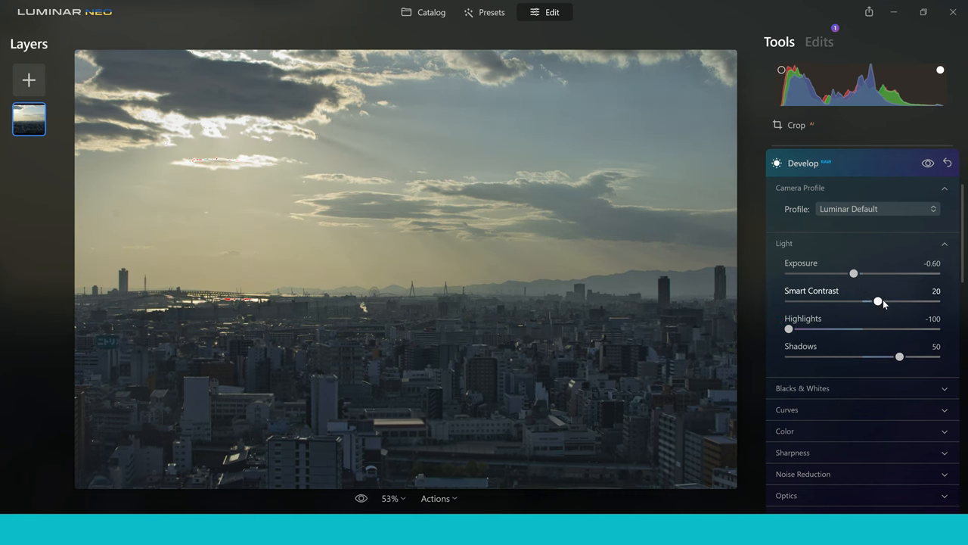
{"action": "left_click_drag", "start_coordinate": [877, 301], "coordinate": [884, 301]}
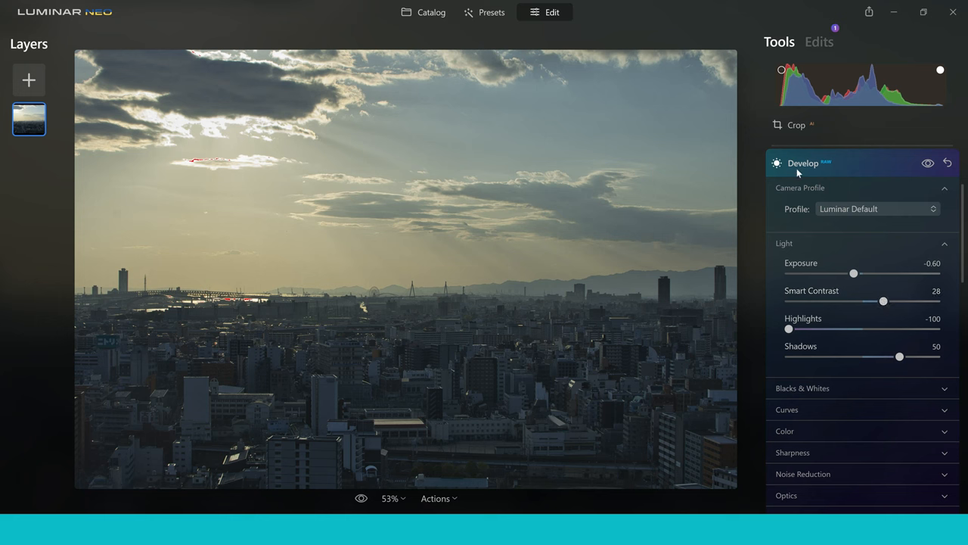
{"action": "mouse_move", "coordinate": [805, 168]}
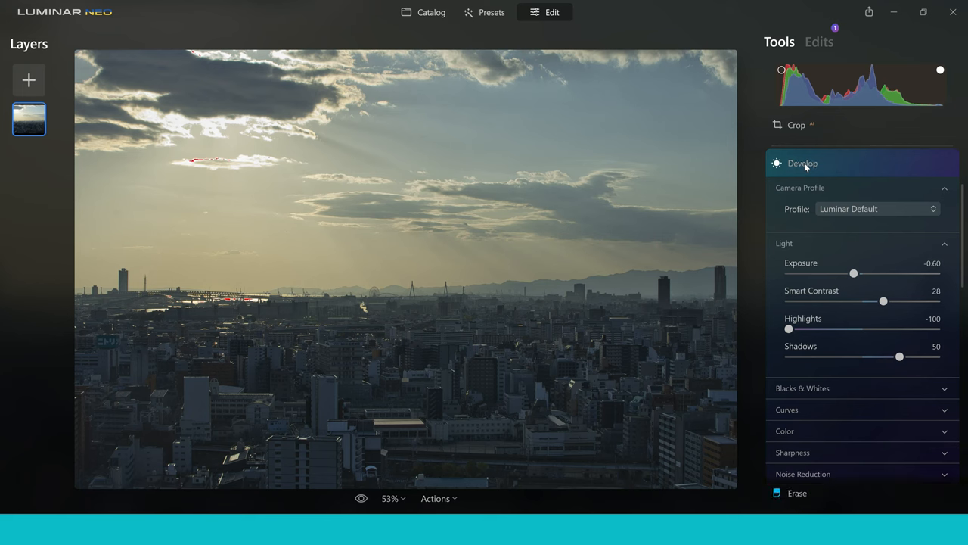
{"action": "left_click", "coordinate": [802, 163]}
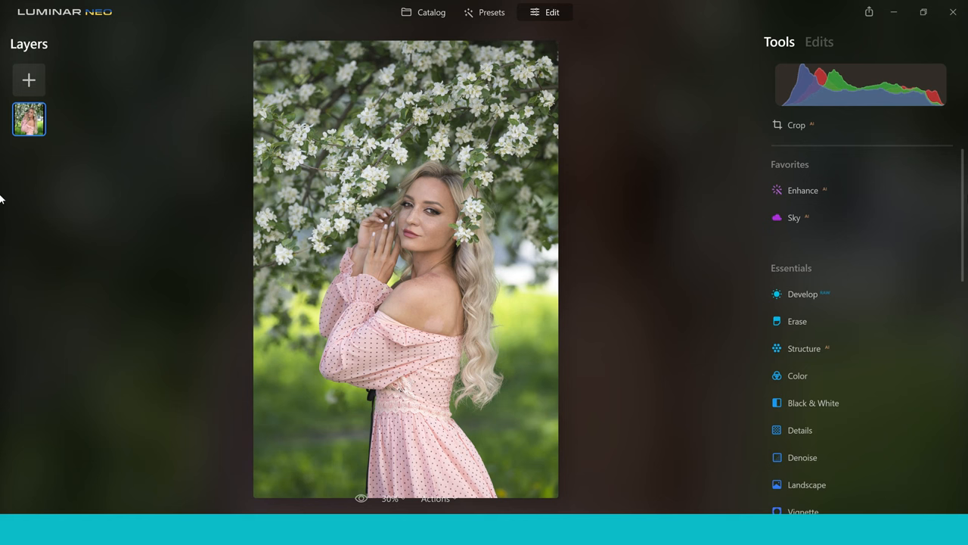
{"action": "mouse_move", "coordinate": [885, 252]}
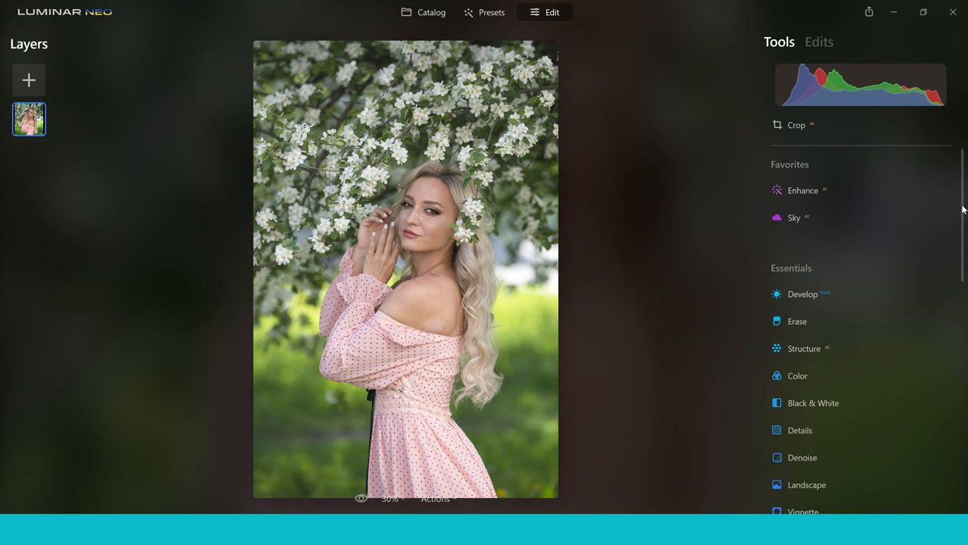
- Apply the Santa Barbara LUT through the Mood tool to the blossom portrait
{"action": "scroll", "scroll_direction": "down", "scroll_amount": 3}
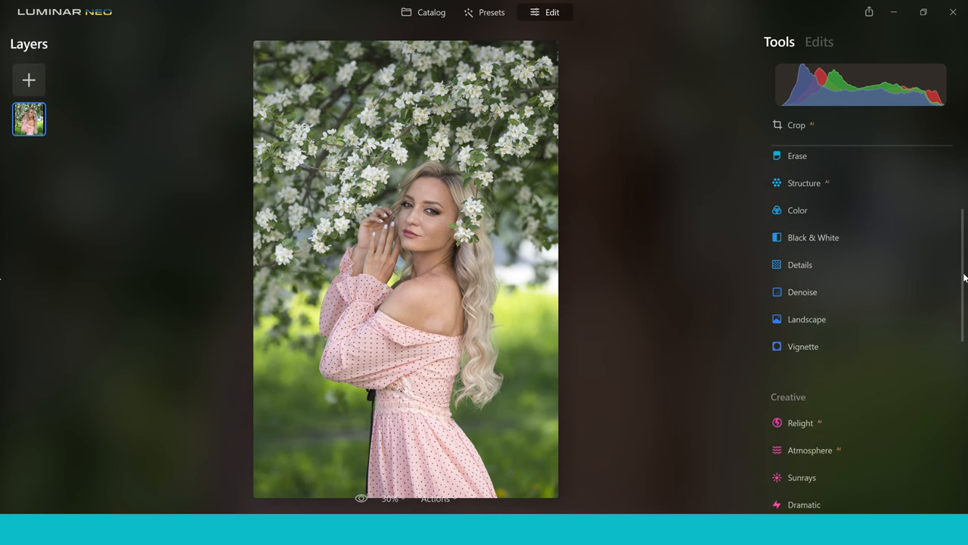
{"action": "scroll", "scroll_direction": "down", "scroll_amount": 3}
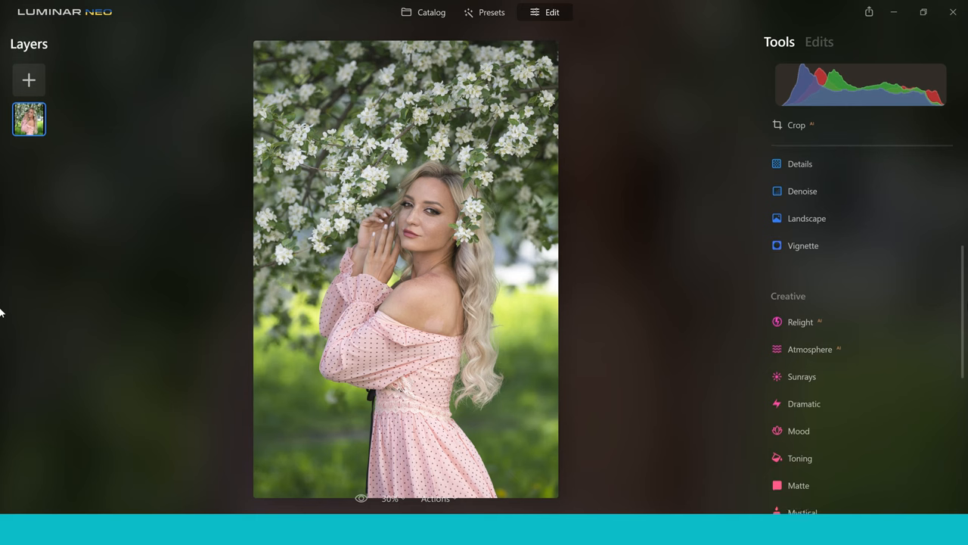
{"action": "scroll", "scroll_direction": "down", "scroll_amount": 3}
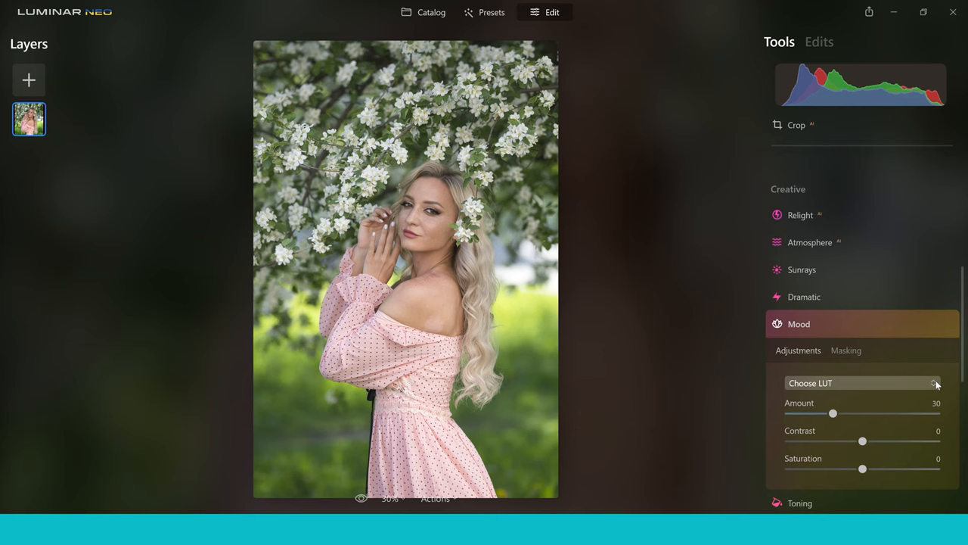
{"action": "left_click", "coordinate": [860, 383]}
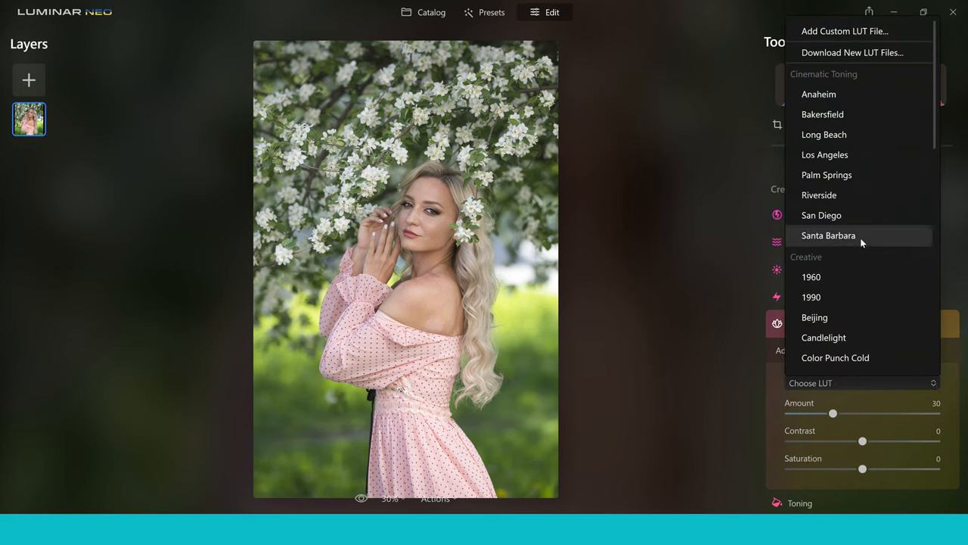
{"action": "left_click", "coordinate": [829, 236]}
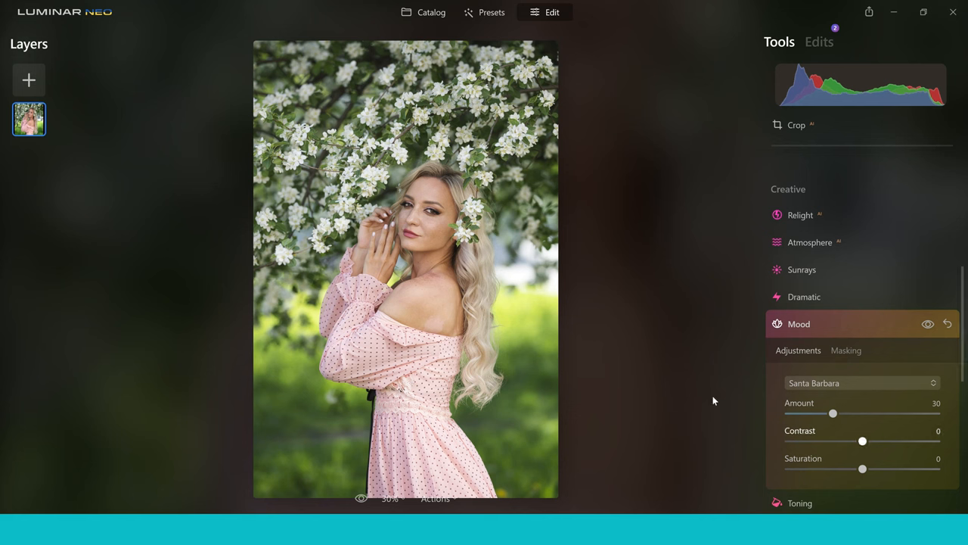
{"action": "mouse_move", "coordinate": [714, 342]}
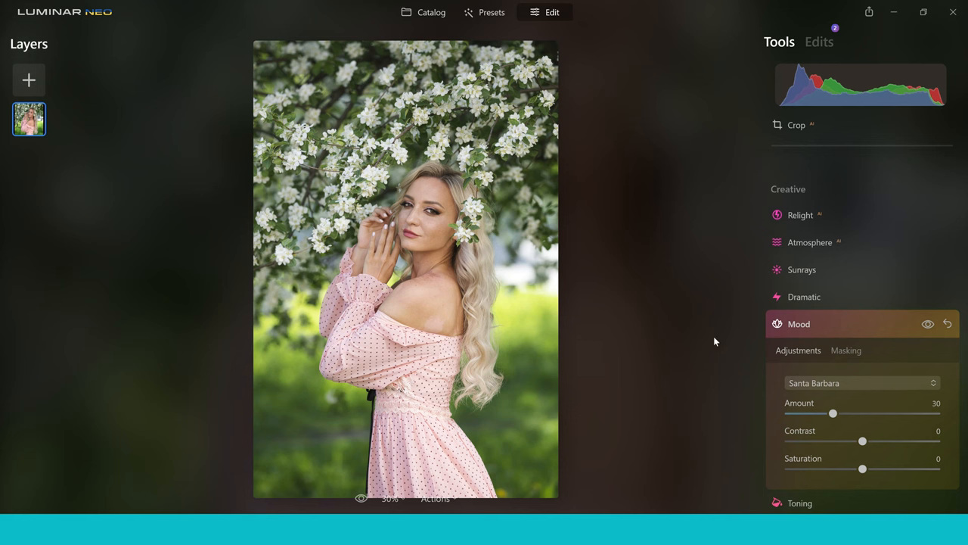
{"action": "mouse_move", "coordinate": [739, 337]}
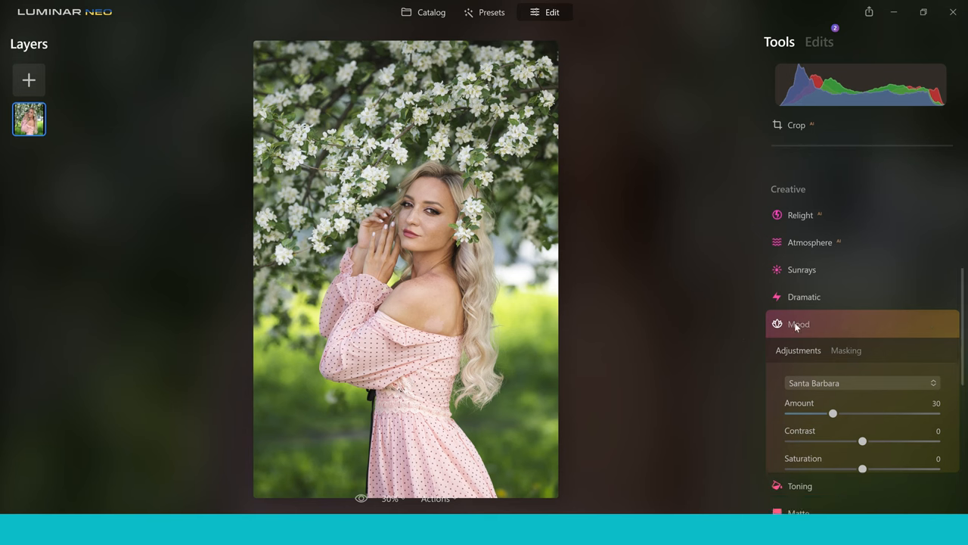
{"action": "left_click", "coordinate": [799, 324]}
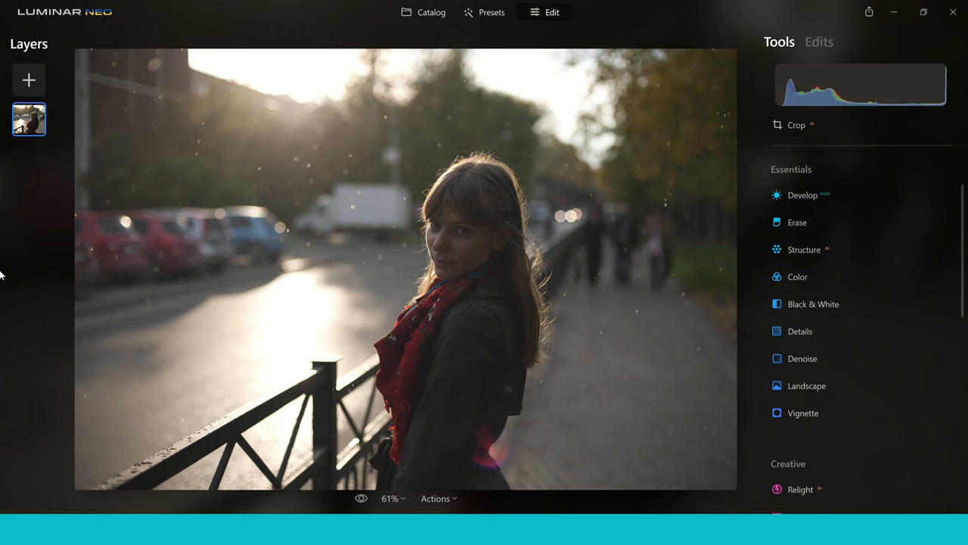
- Expand the Develop panel for the backlit street portrait
{"action": "left_click", "coordinate": [802, 193]}
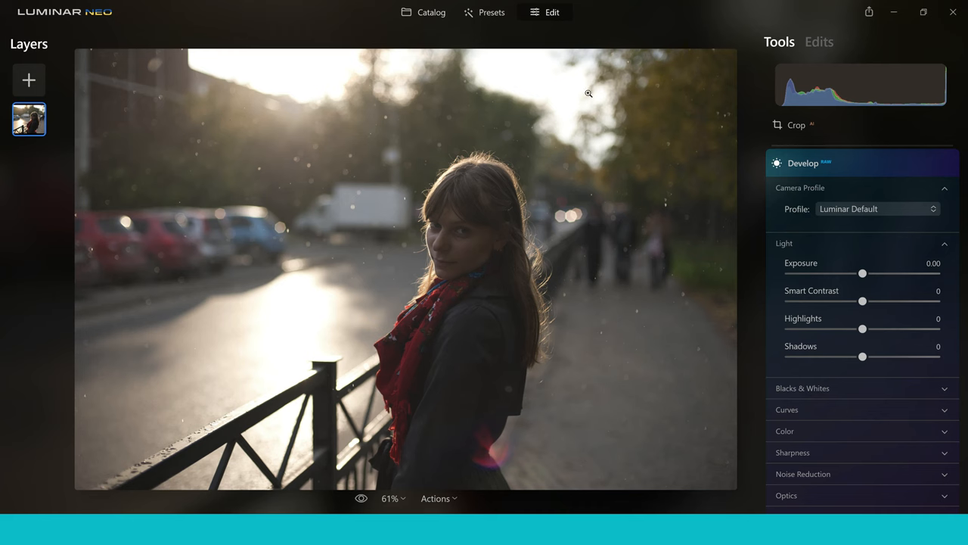
{"action": "mouse_move", "coordinate": [270, 103]}
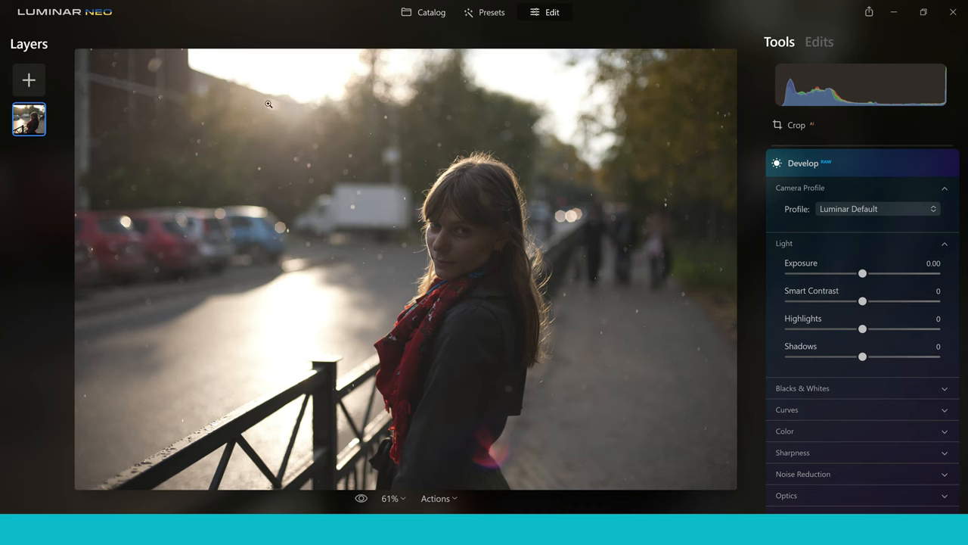
{"action": "mouse_move", "coordinate": [421, 224]}
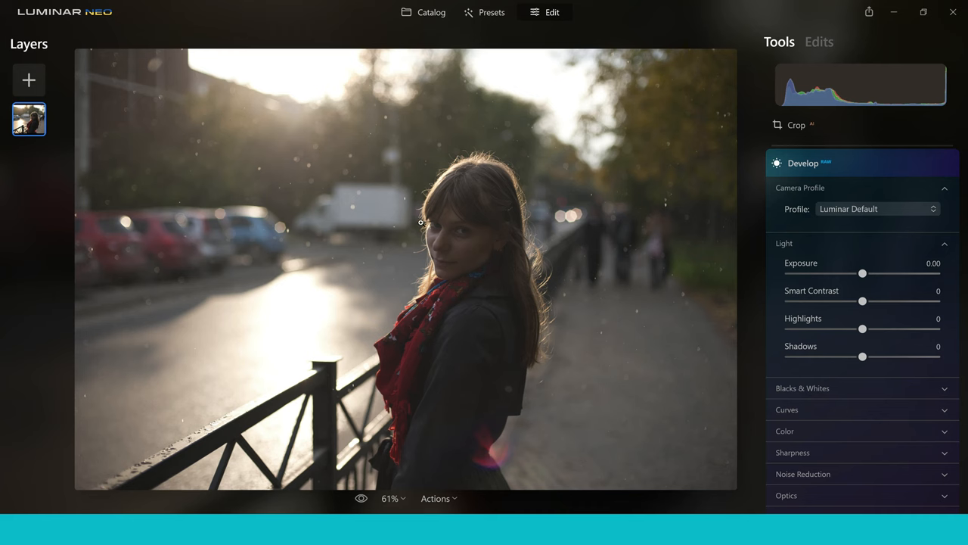
{"action": "mouse_move", "coordinate": [520, 258]}
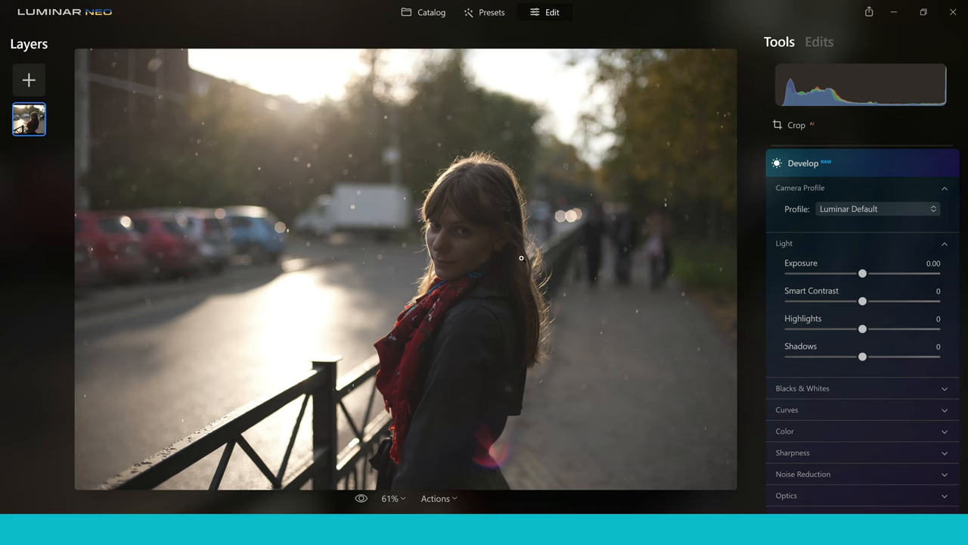
{"action": "mouse_move", "coordinate": [775, 242]}
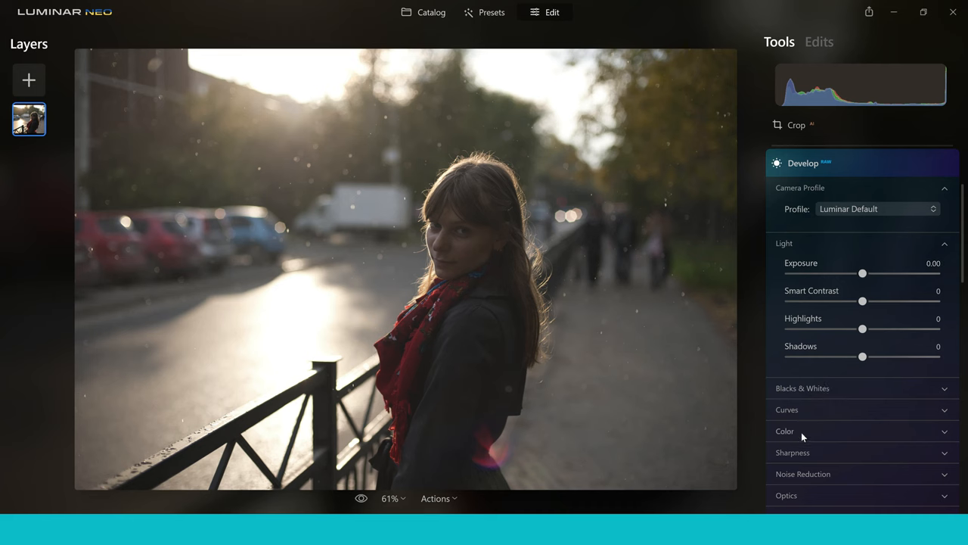
- In Develop > Color, warm the portrait's Temperature to about 5362
{"action": "left_click", "coordinate": [784, 429]}
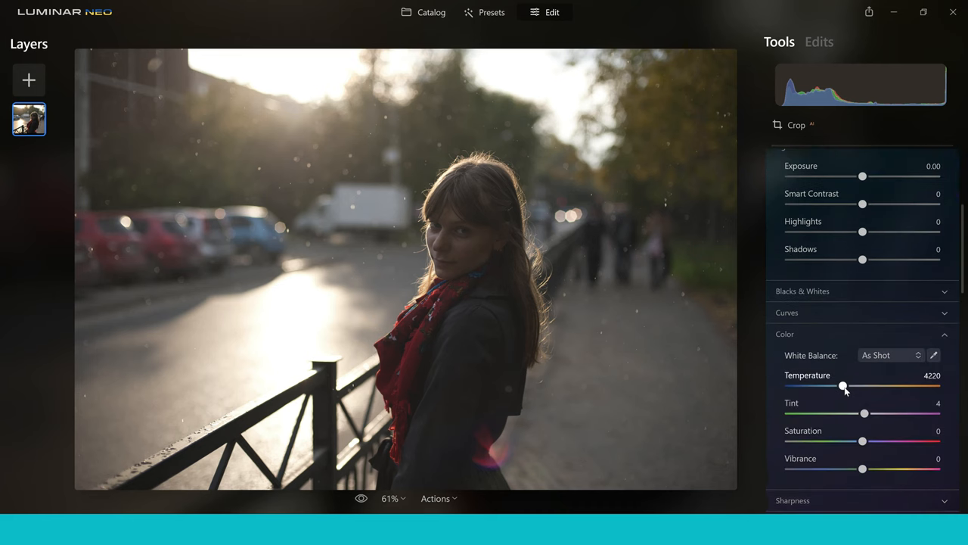
{"action": "left_click_drag", "start_coordinate": [843, 386], "coordinate": [865, 385]}
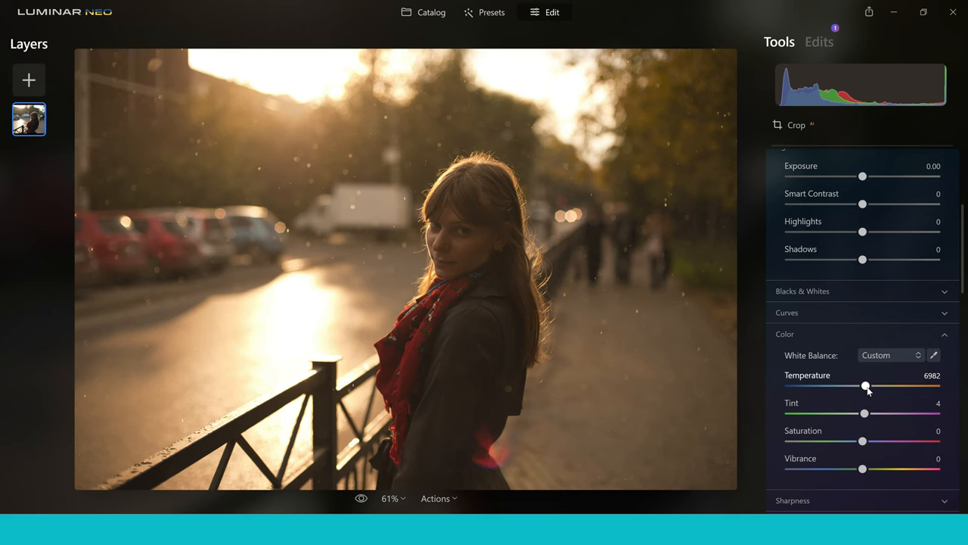
{"action": "left_click_drag", "start_coordinate": [865, 385], "coordinate": [845, 386]}
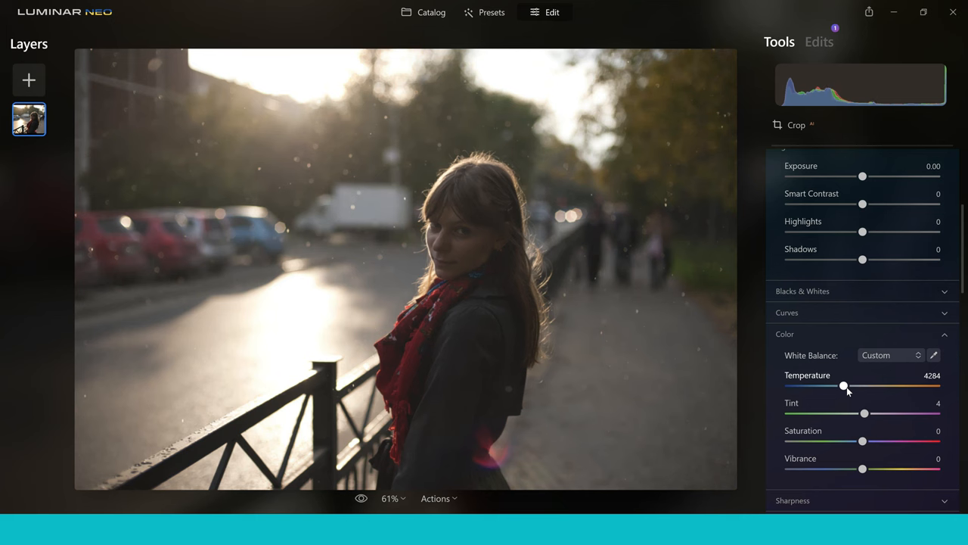
{"action": "left_click_drag", "start_coordinate": [844, 385], "coordinate": [853, 386]}
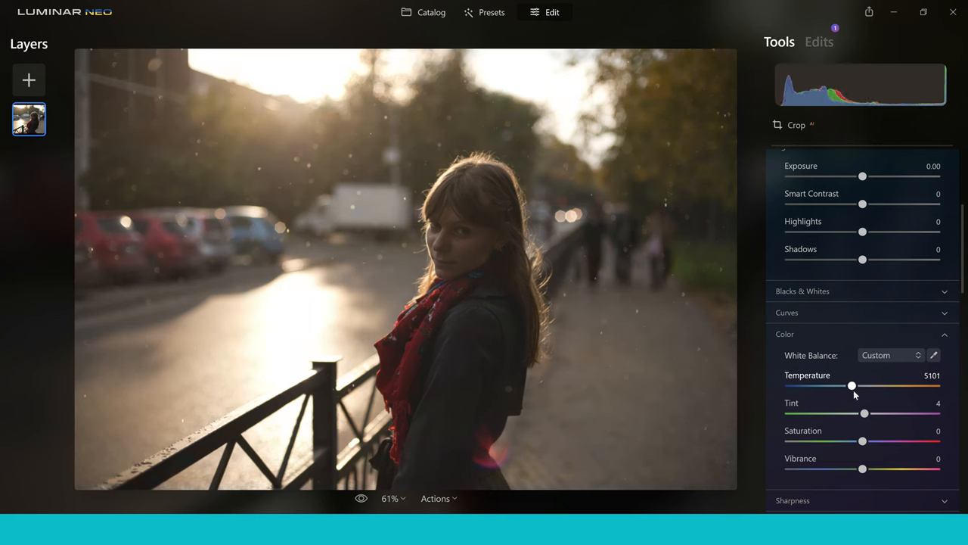
{"action": "left_click_drag", "start_coordinate": [852, 385], "coordinate": [854, 386]}
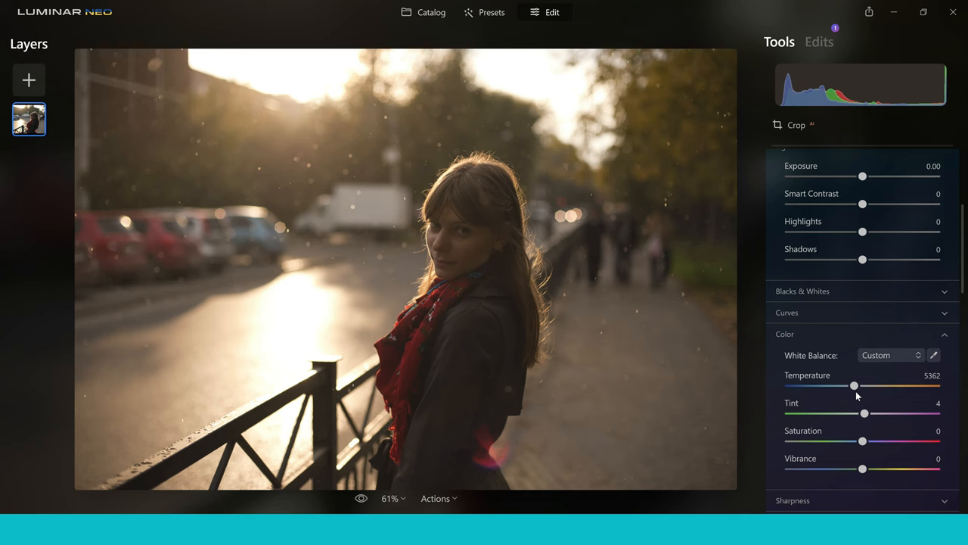
{"action": "left_click_drag", "start_coordinate": [853, 386], "coordinate": [850, 385]}
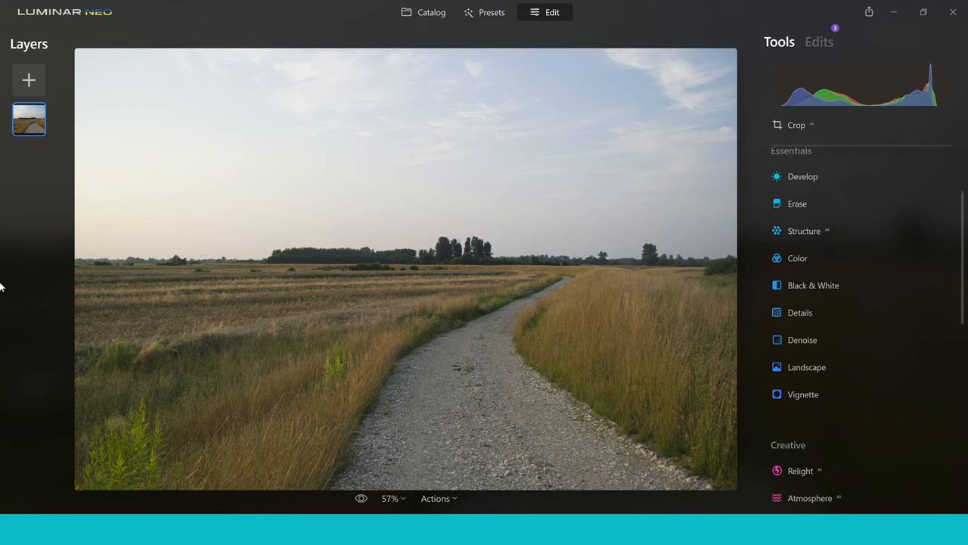
- Scroll the Tools panel to the Favorites section with Enhance and Sky
{"action": "scroll", "scroll_direction": "down", "scroll_amount": 3}
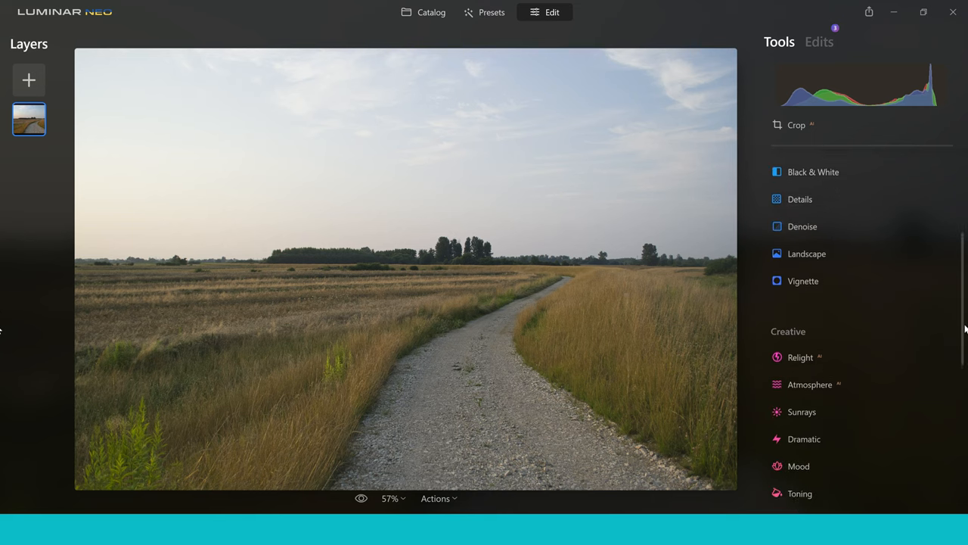
{"action": "scroll", "scroll_direction": "down", "scroll_amount": 3}
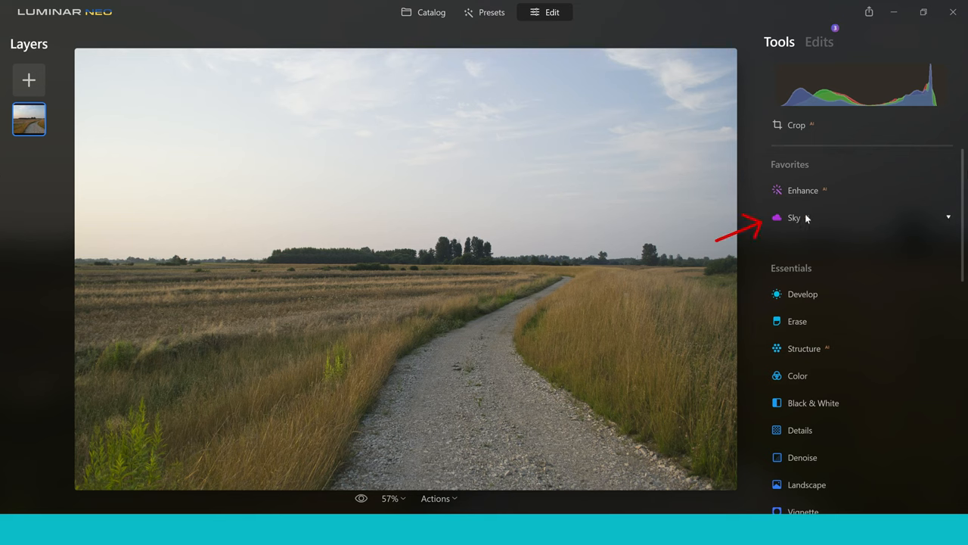
- In Sky AI, pick Blue Sky 6 from the sky gallery for the field path photo
{"action": "left_click", "coordinate": [794, 218]}
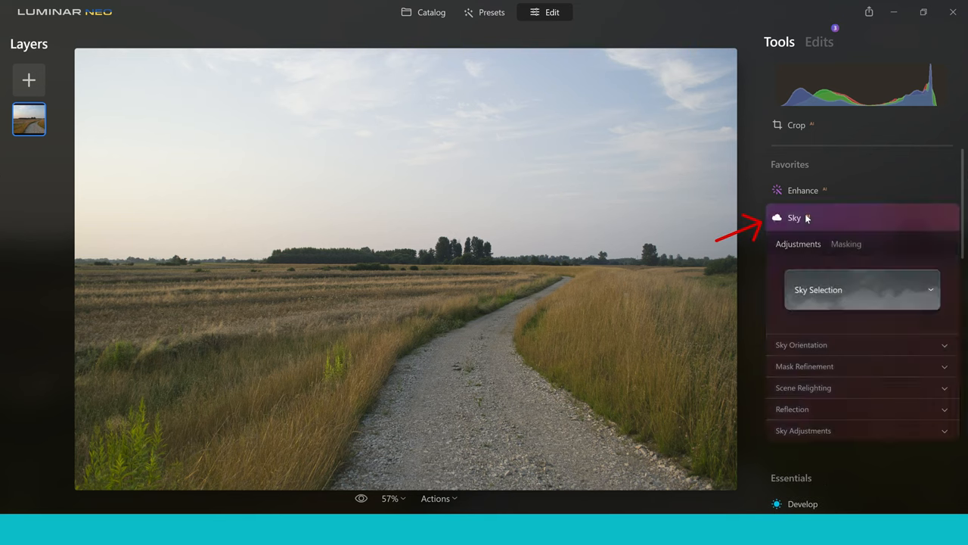
{"action": "left_click", "coordinate": [863, 289]}
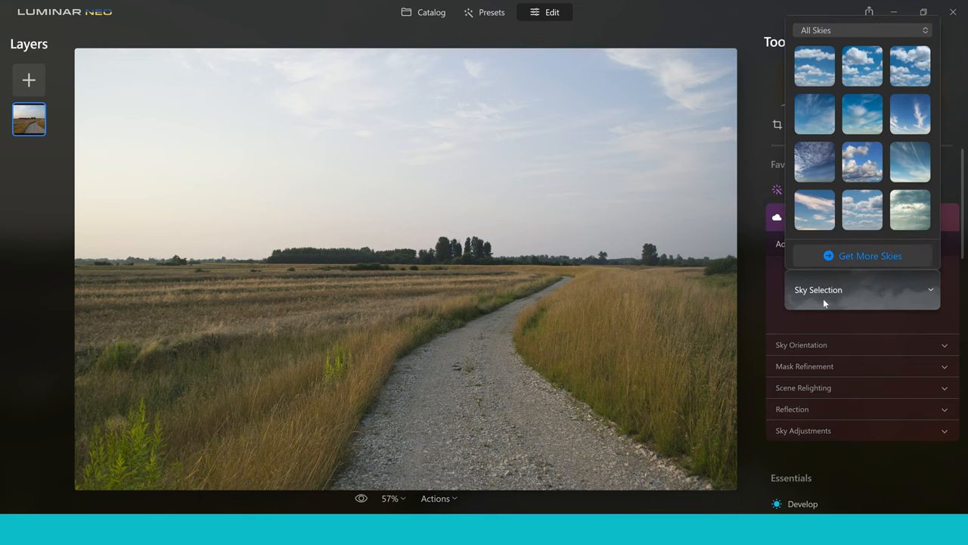
{"action": "left_click", "coordinate": [911, 115]}
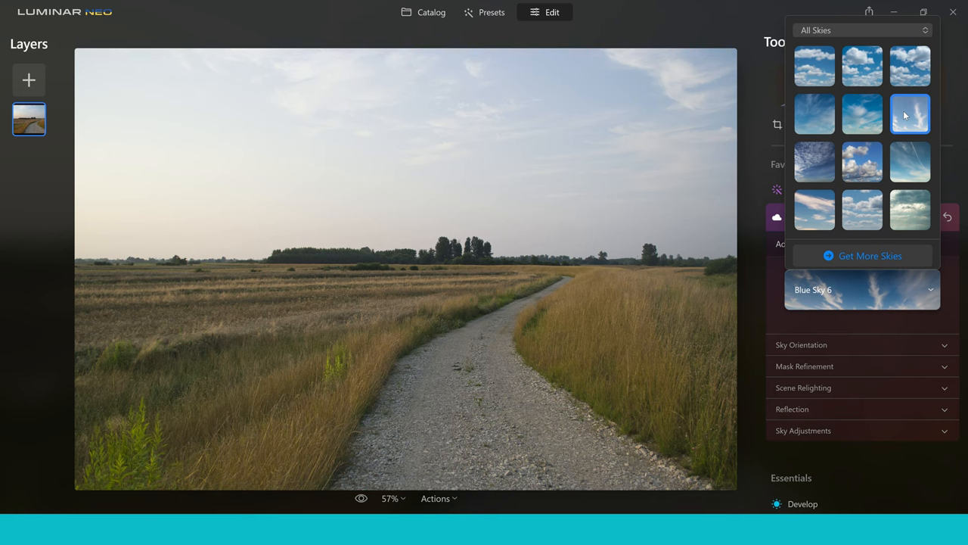
{"action": "left_click", "coordinate": [911, 115]}
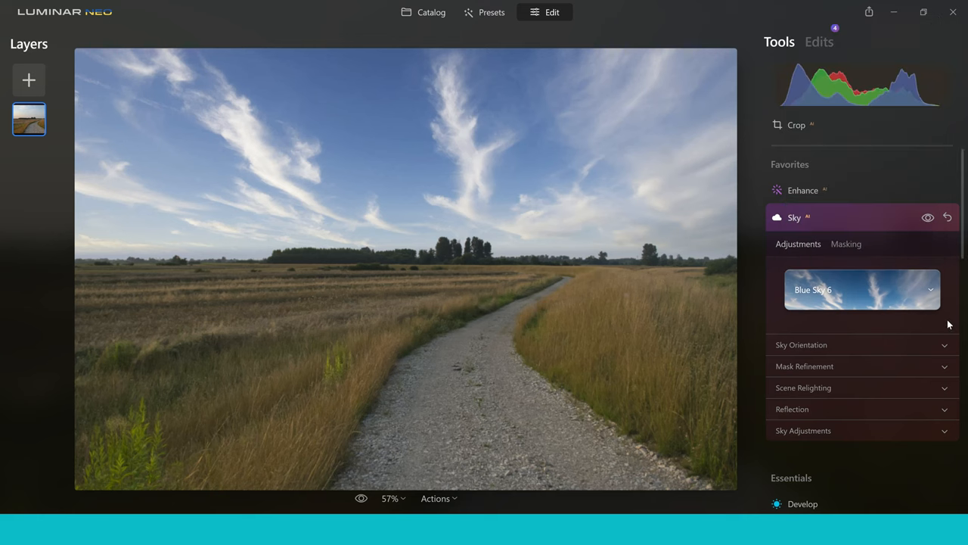
{"action": "mouse_move", "coordinate": [941, 372]}
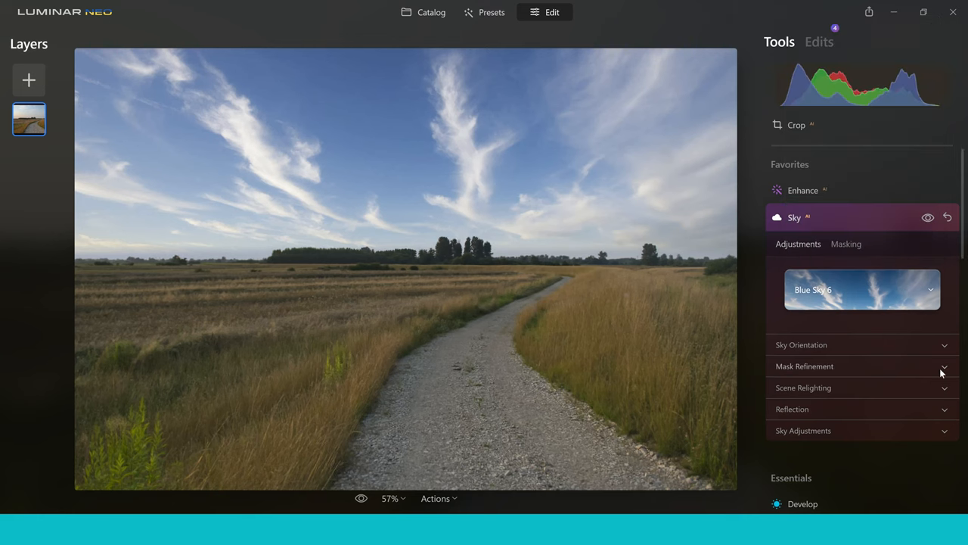
- In Scene Relighting, set Relight Strength 52 and Relight Saturation 14
{"action": "left_click", "coordinate": [805, 366]}
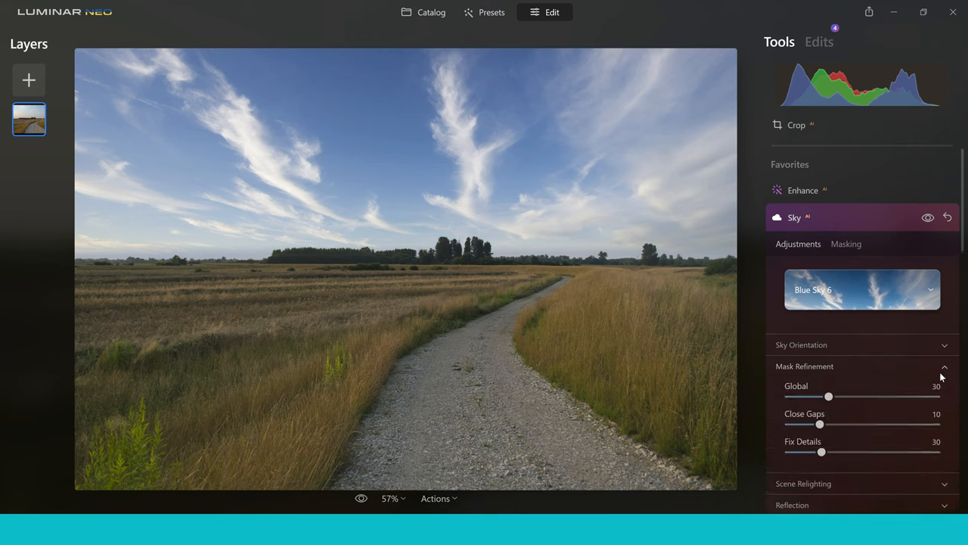
{"action": "left_click", "coordinate": [805, 366]}
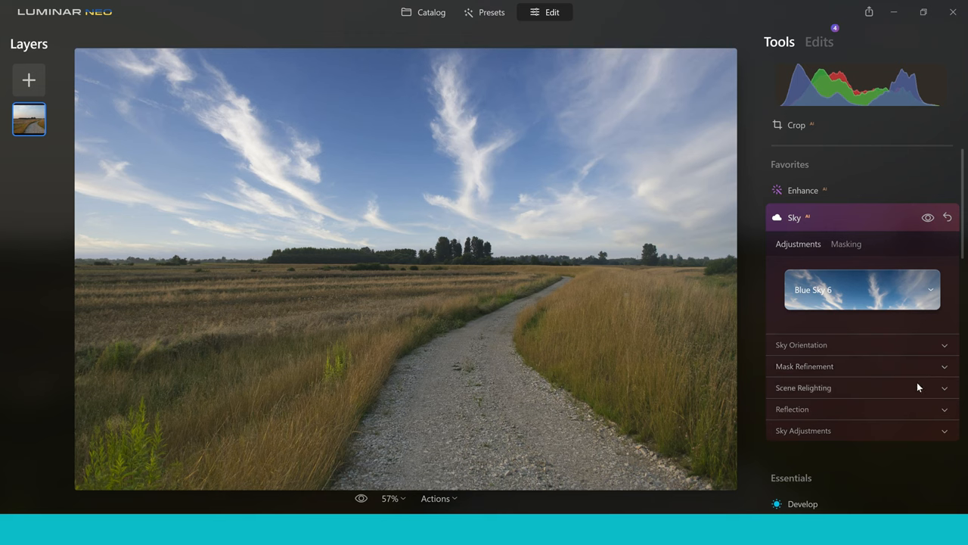
{"action": "left_click", "coordinate": [804, 387]}
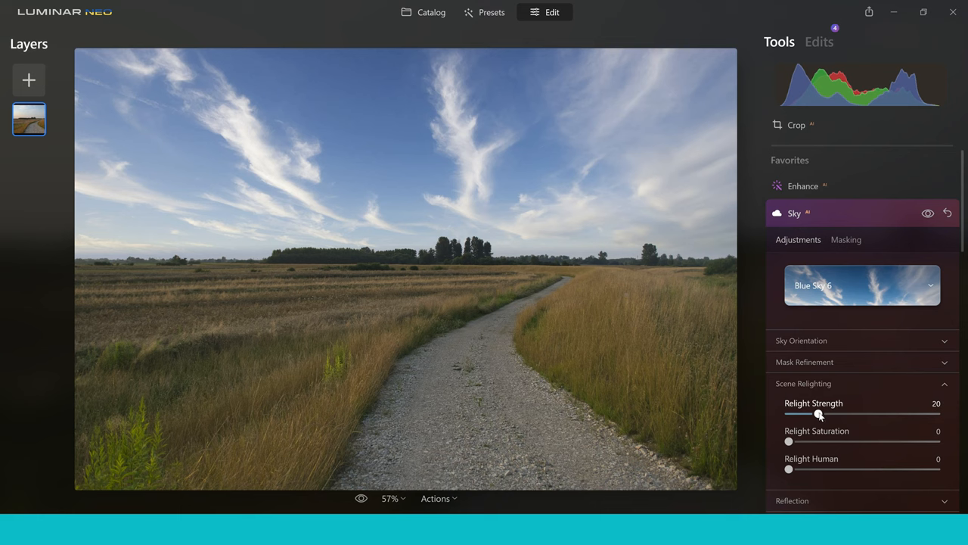
{"action": "left_click_drag", "start_coordinate": [820, 415], "coordinate": [868, 415]}
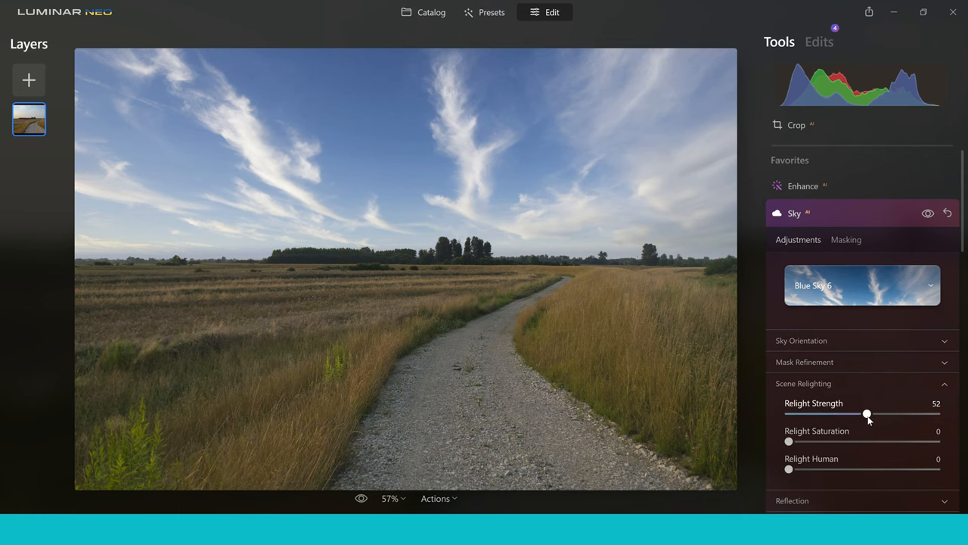
{"action": "left_click_drag", "start_coordinate": [790, 442], "coordinate": [810, 442]}
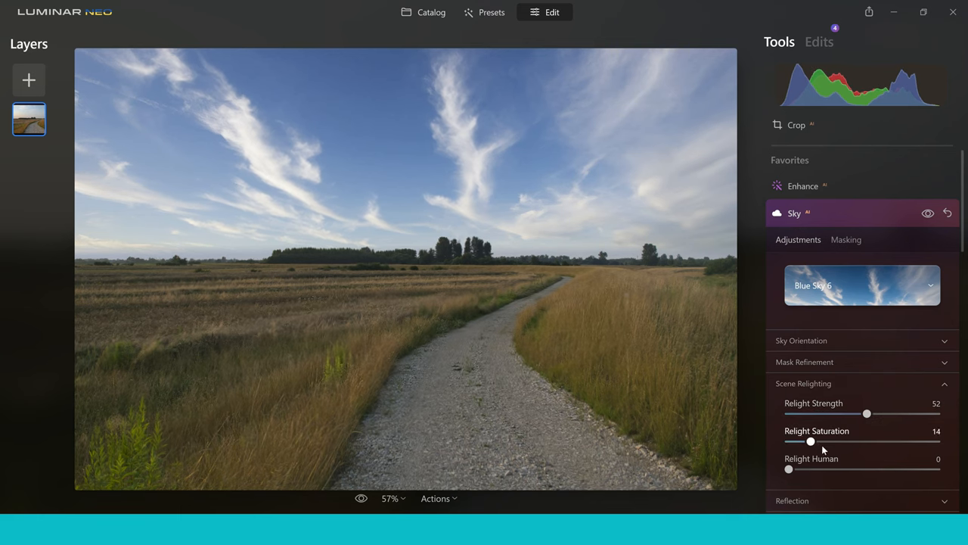
{"action": "left_click_drag", "start_coordinate": [811, 442], "coordinate": [836, 442]}
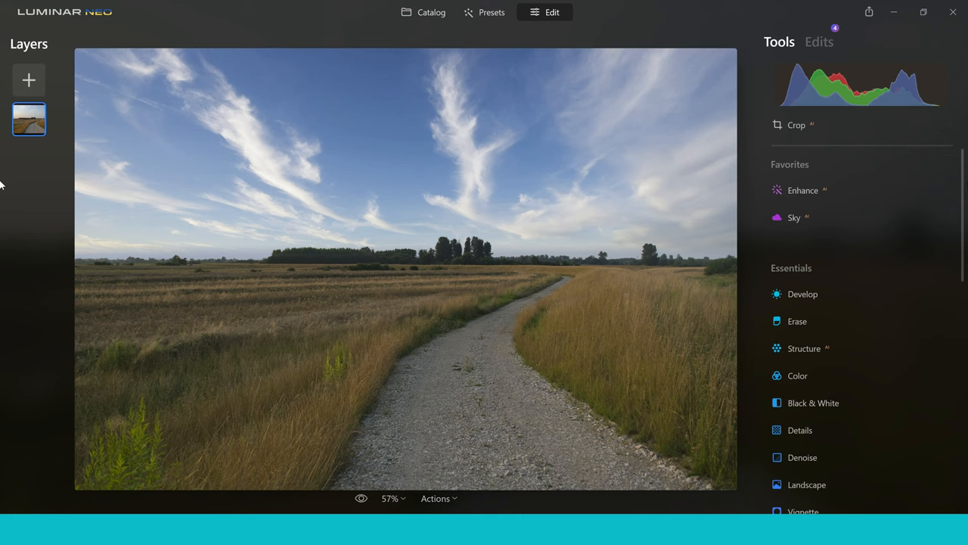
{"action": "mouse_move", "coordinate": [920, 139]}
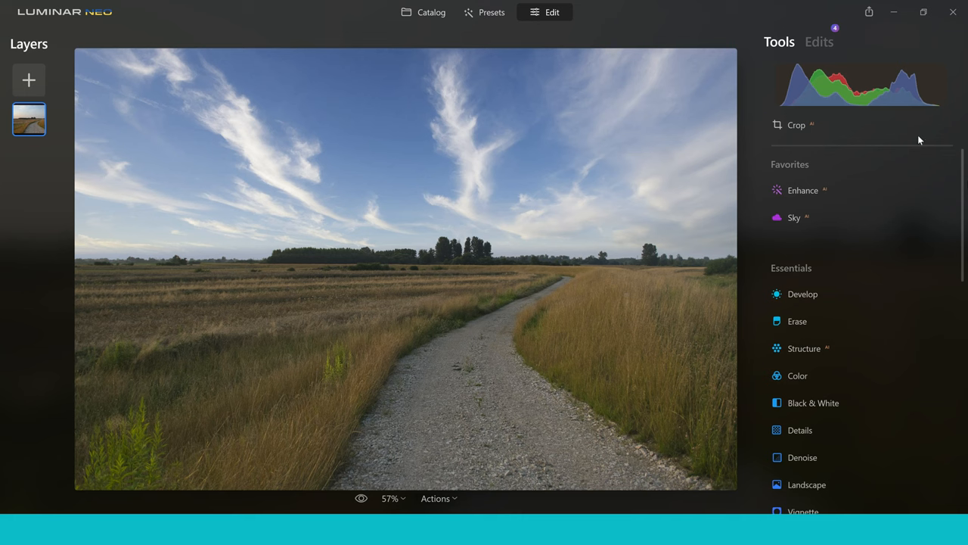
- From the Catalog, select the pink-dress blossom portrait and open it in Edit
{"action": "left_click", "coordinate": [430, 12]}
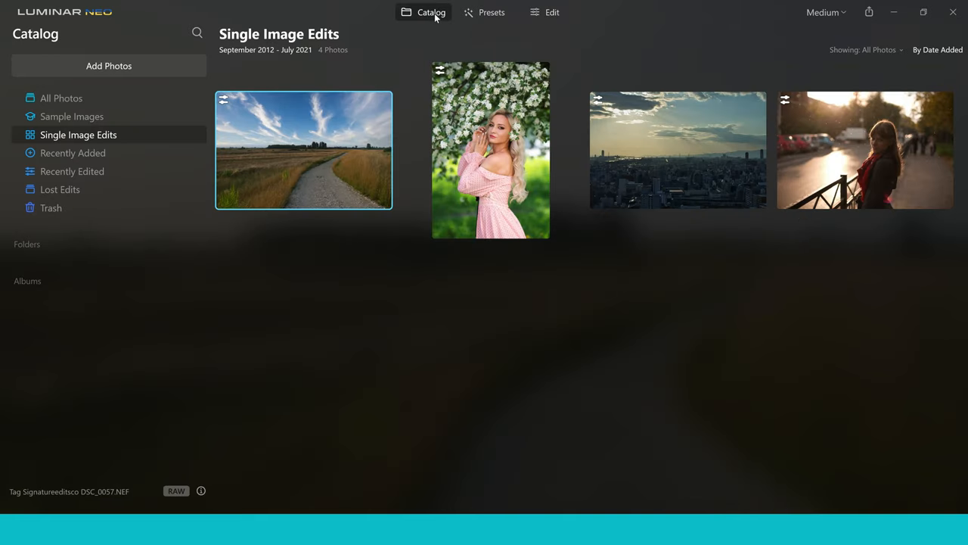
{"action": "mouse_move", "coordinate": [499, 130]}
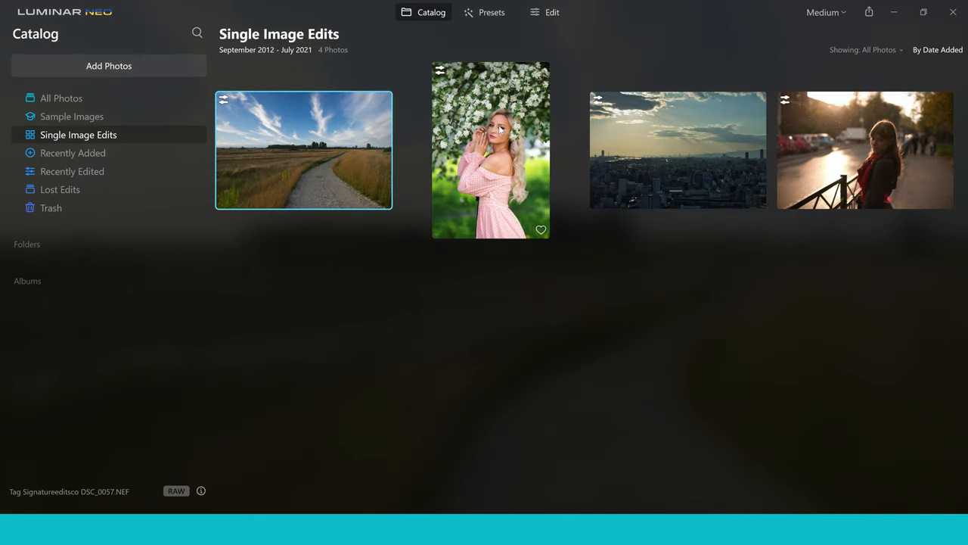
{"action": "left_click", "coordinate": [491, 150]}
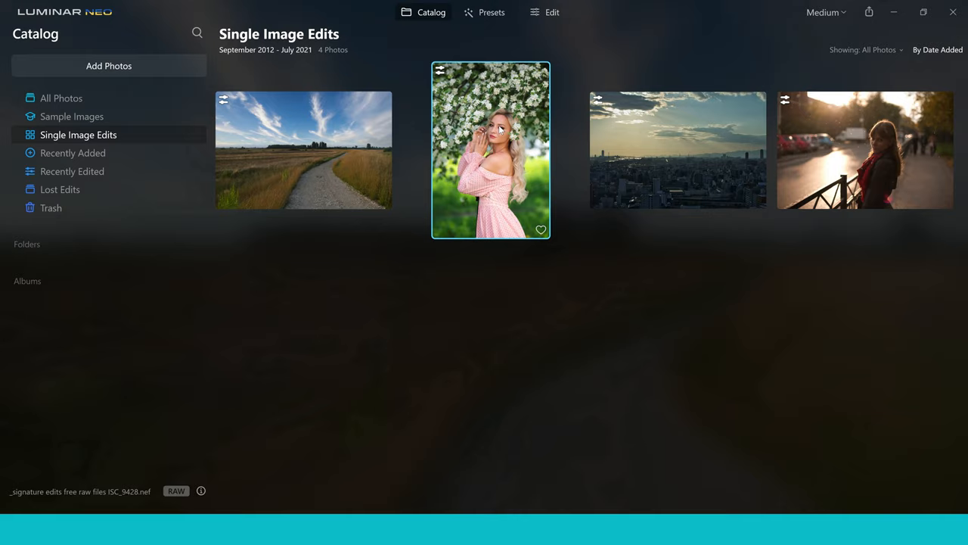
{"action": "left_click", "coordinate": [552, 12]}
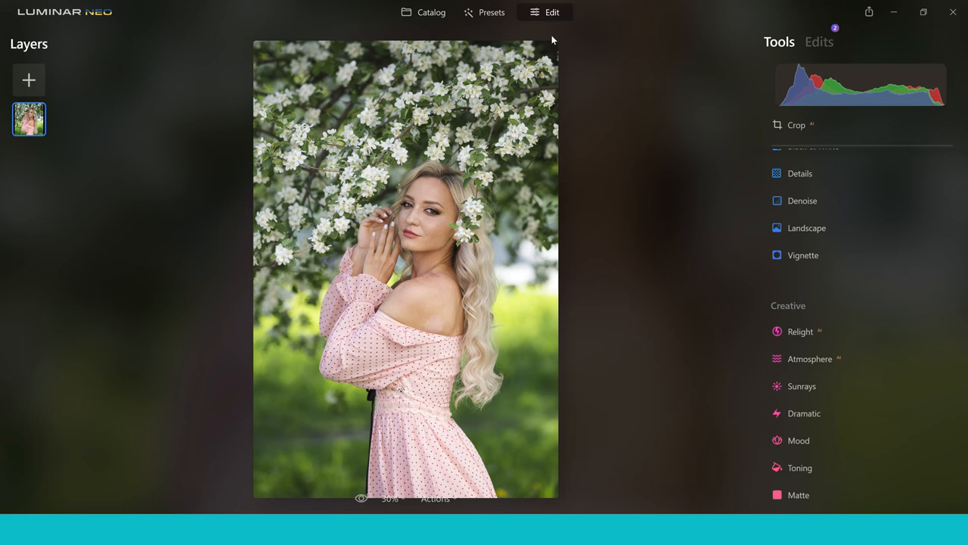
{"action": "mouse_move", "coordinate": [583, 141]}
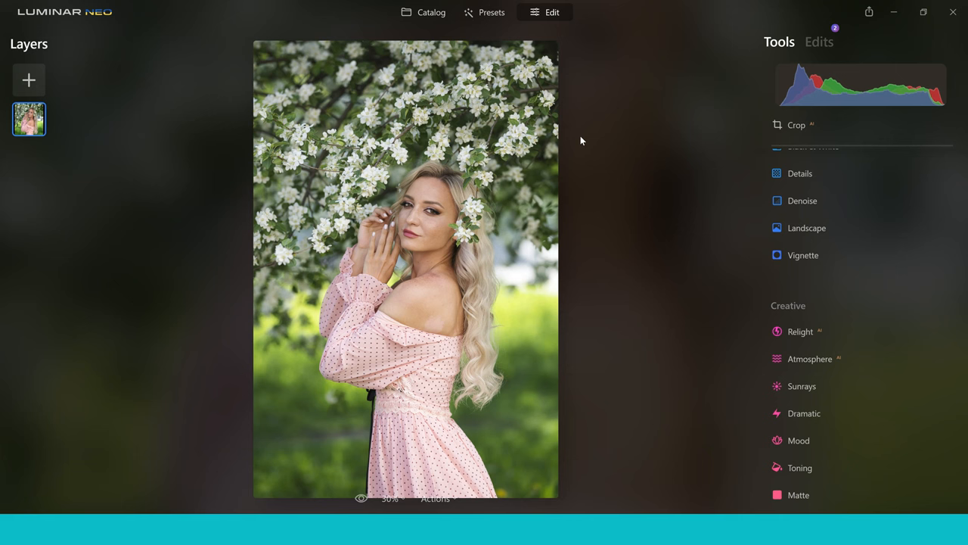
{"action": "mouse_move", "coordinate": [602, 194]}
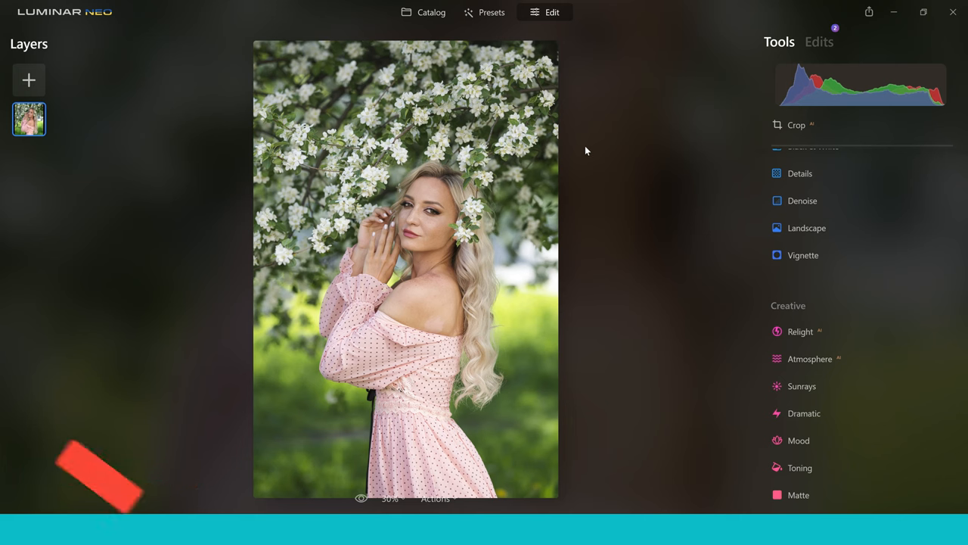
{"action": "mouse_move", "coordinate": [615, 139]}
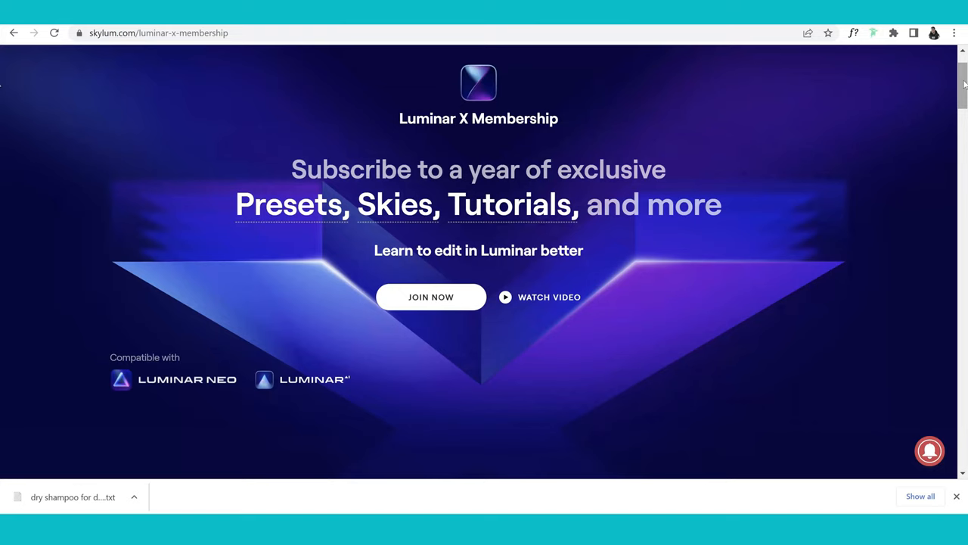
- Scroll the Luminar X Membership page down to the Basic and Pro yearly plan cards
{"action": "scroll", "scroll_direction": "down", "scroll_amount": 3}
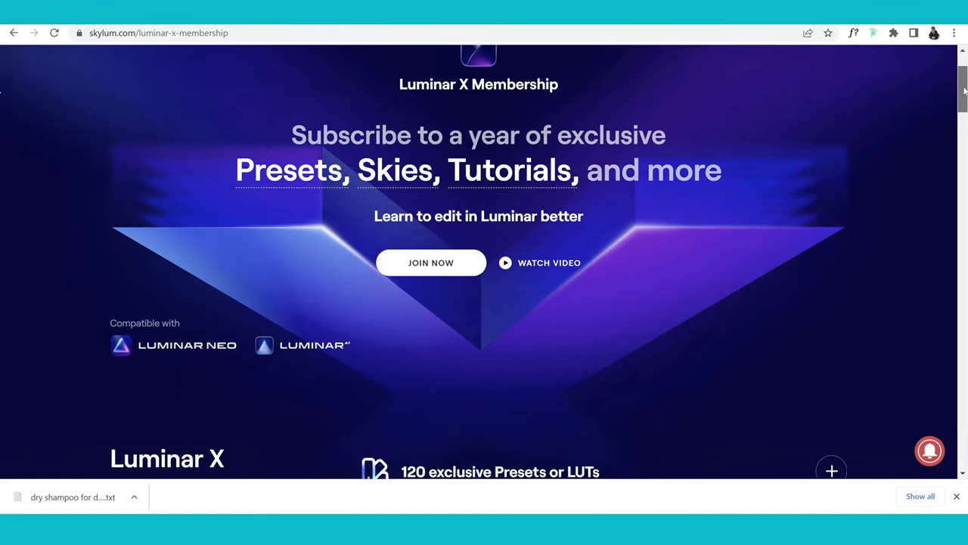
{"action": "scroll", "scroll_direction": "down", "scroll_amount": 3}
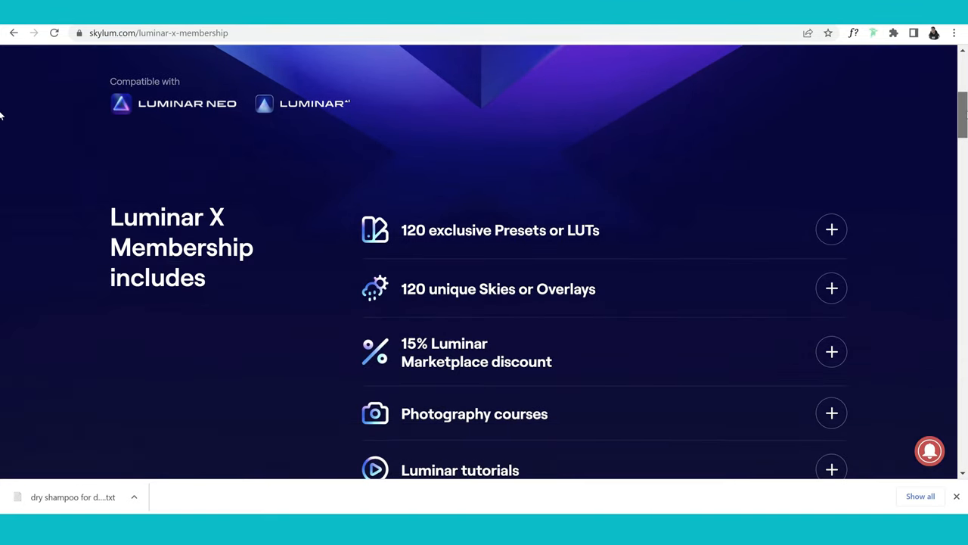
{"action": "scroll", "scroll_direction": "down", "scroll_amount": 3}
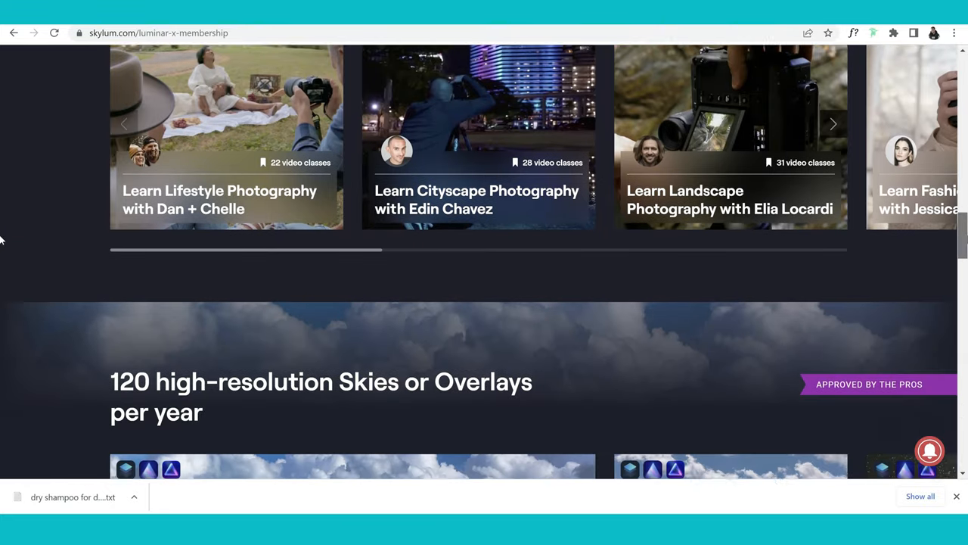
{"action": "scroll", "scroll_direction": "down", "scroll_amount": 3}
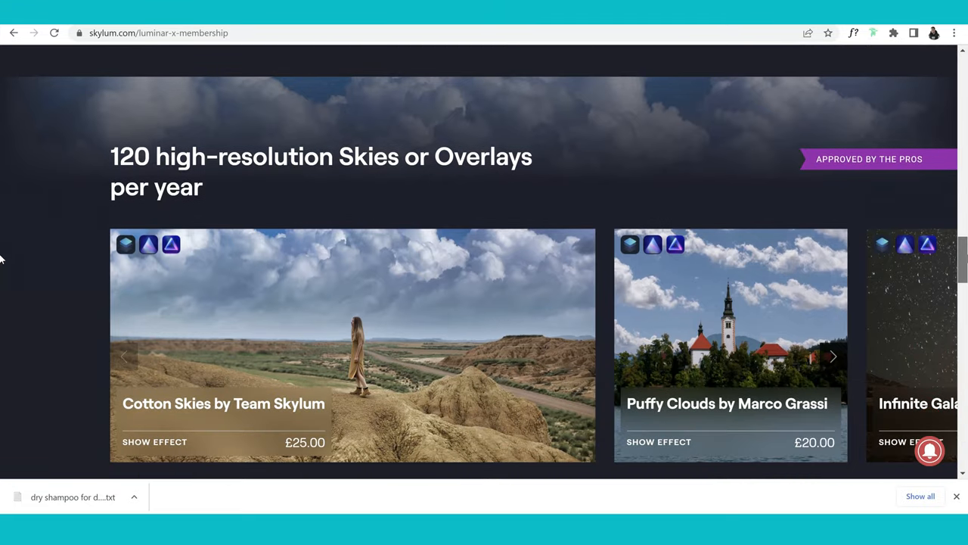
{"action": "scroll", "scroll_direction": "down", "scroll_amount": 3}
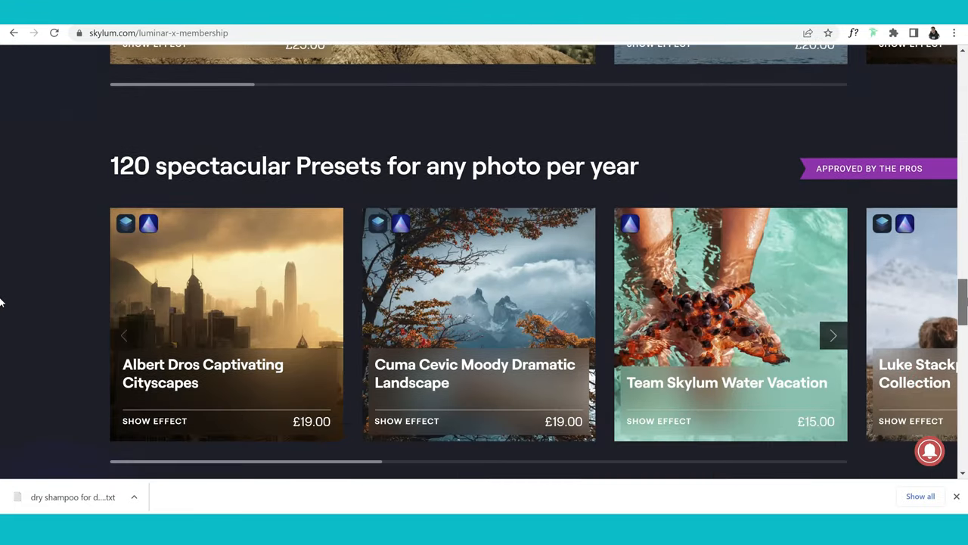
{"action": "scroll", "scroll_direction": "down", "scroll_amount": 3}
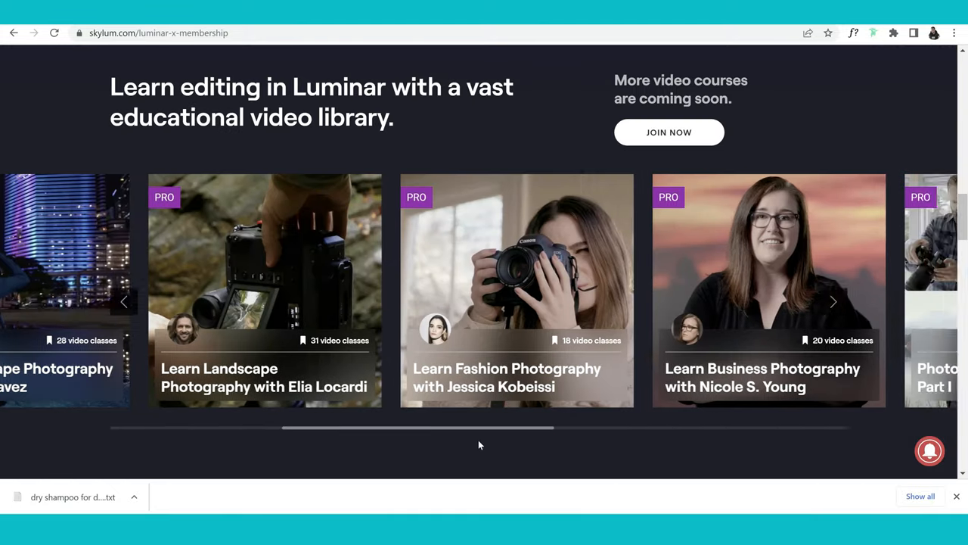
{"action": "scroll", "scroll_direction": "down", "scroll_amount": 3}
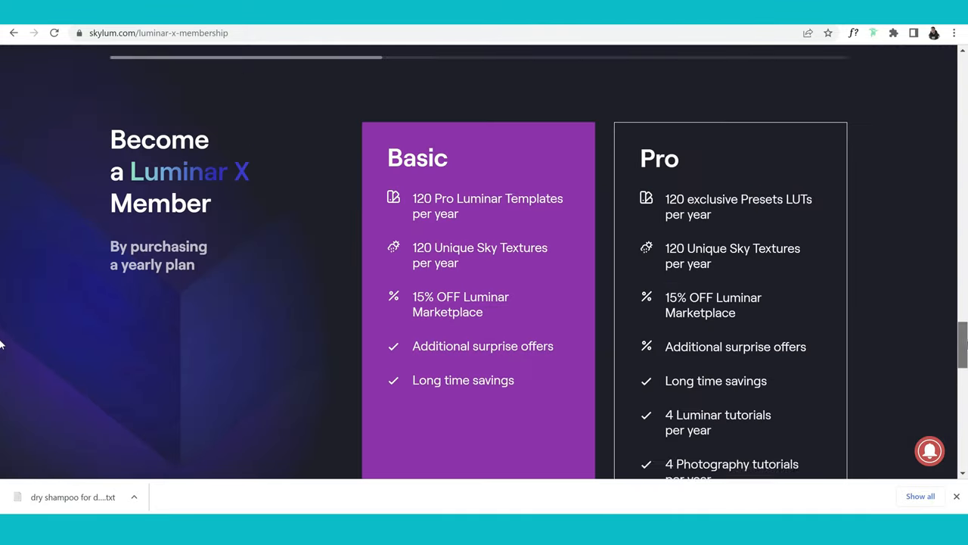
{"action": "scroll", "scroll_direction": "down", "scroll_amount": 3}
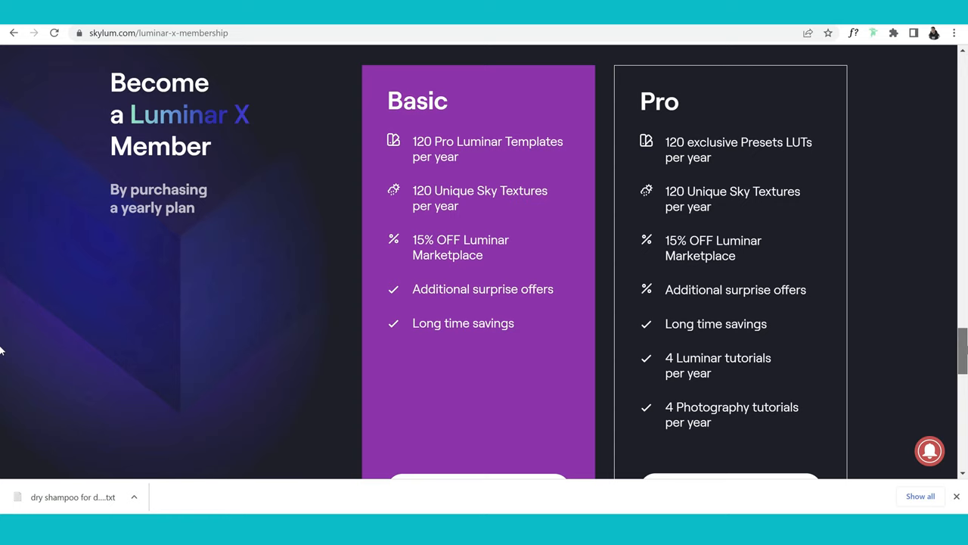
{"action": "scroll", "scroll_direction": "down", "scroll_amount": 3}
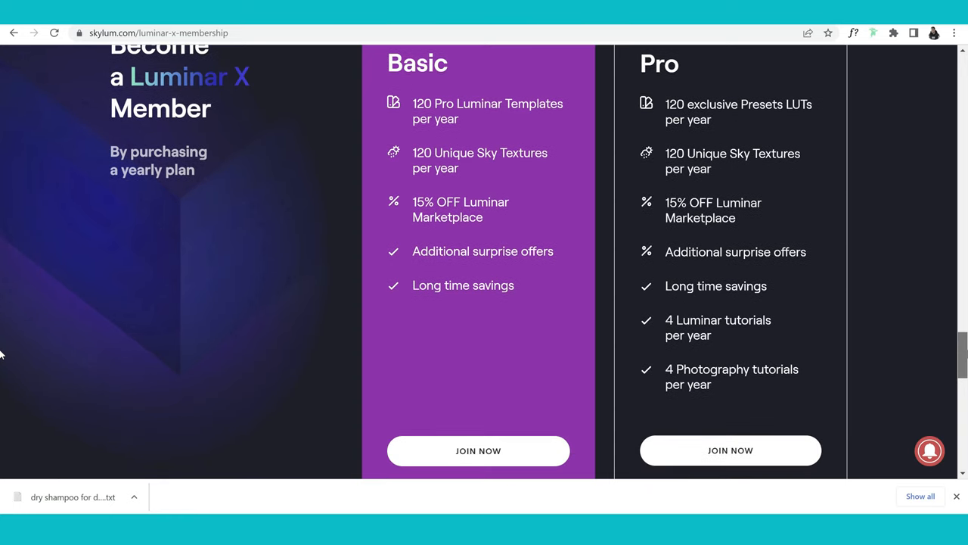